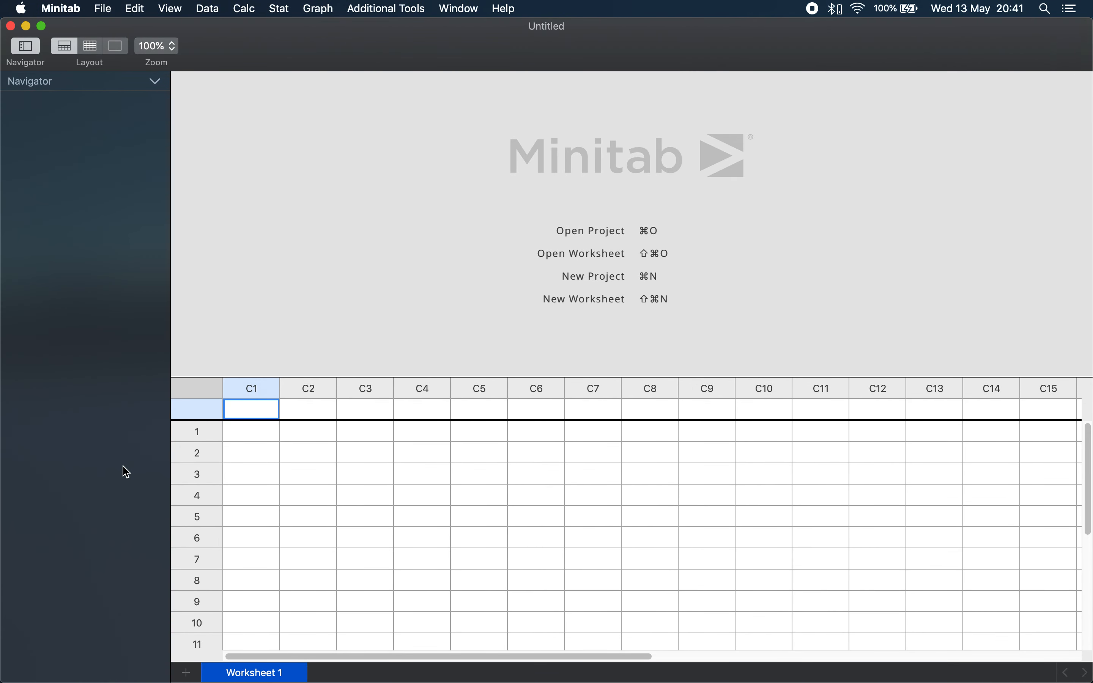
pyautogui.moveTo(96, 7)
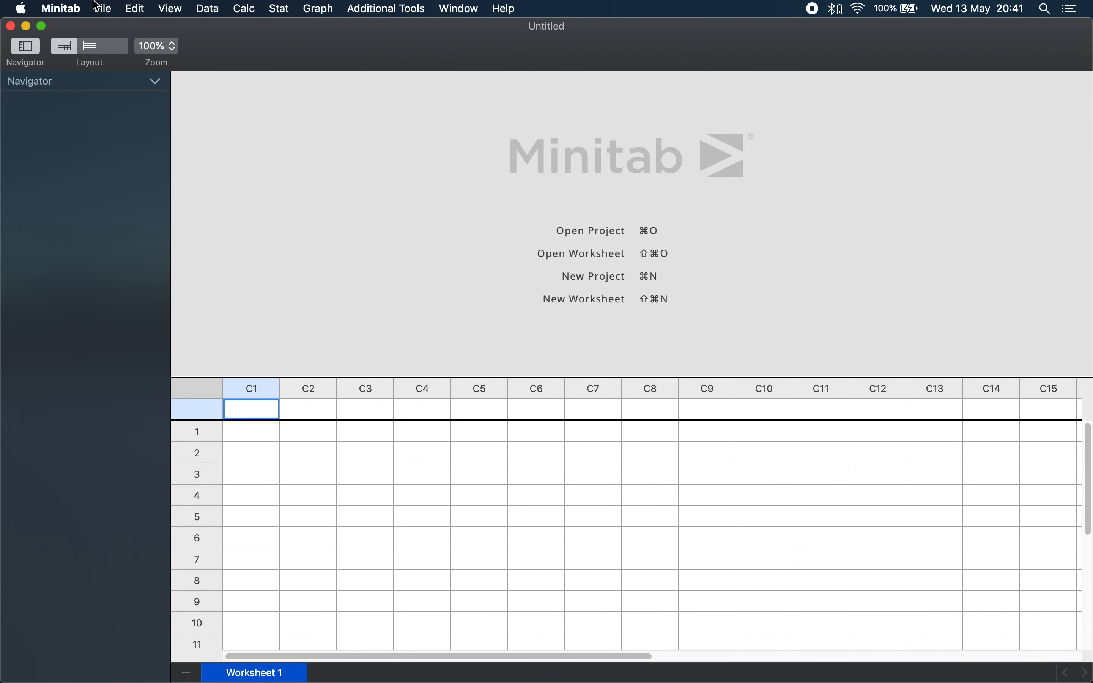
pyautogui.moveTo(150, 163)
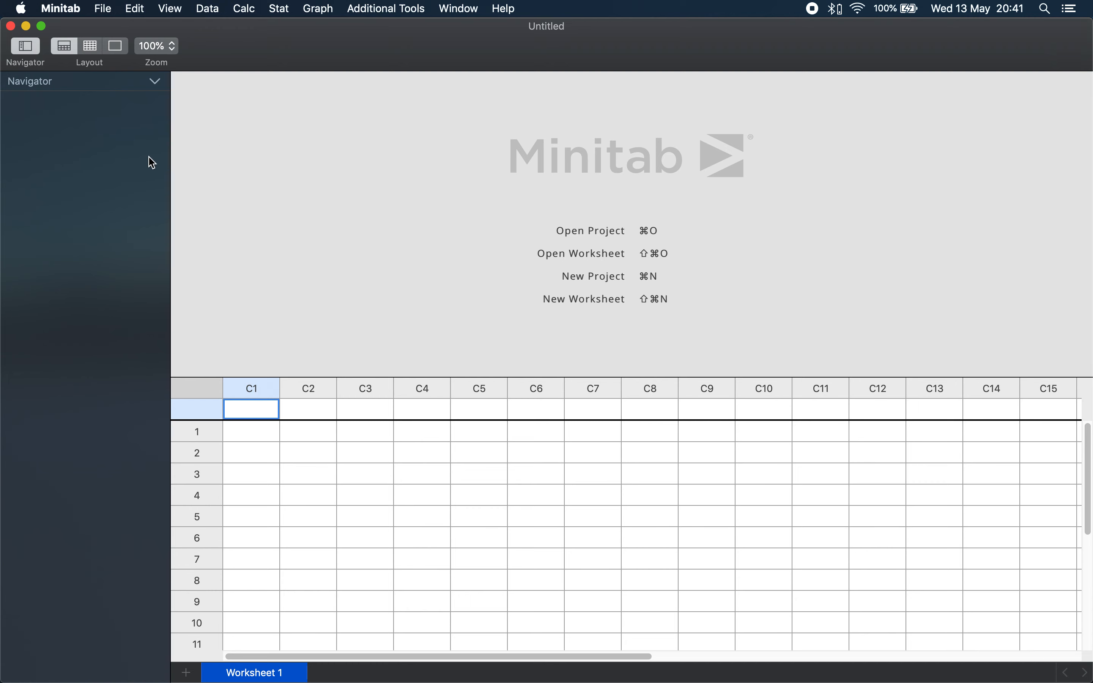
pyautogui.moveTo(407, 445)
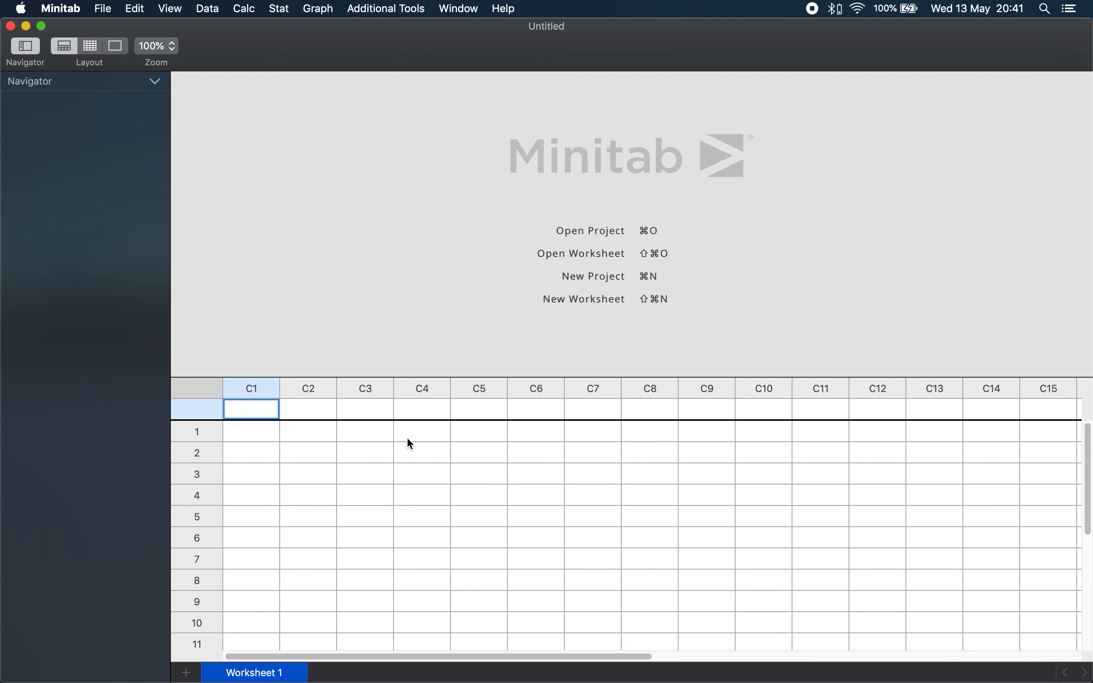
pyautogui.moveTo(582, 344)
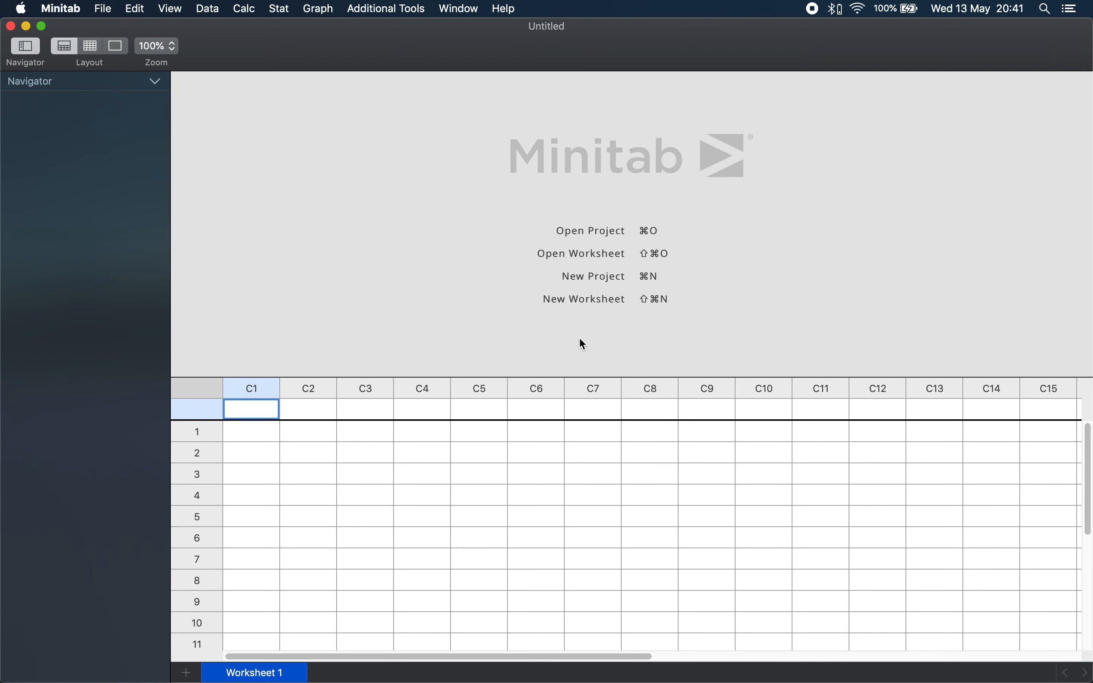
# Start Create Response Surface Design from Stat > DOE, defaulting to central composite with 2 continuous factors
pyautogui.click(278, 8)
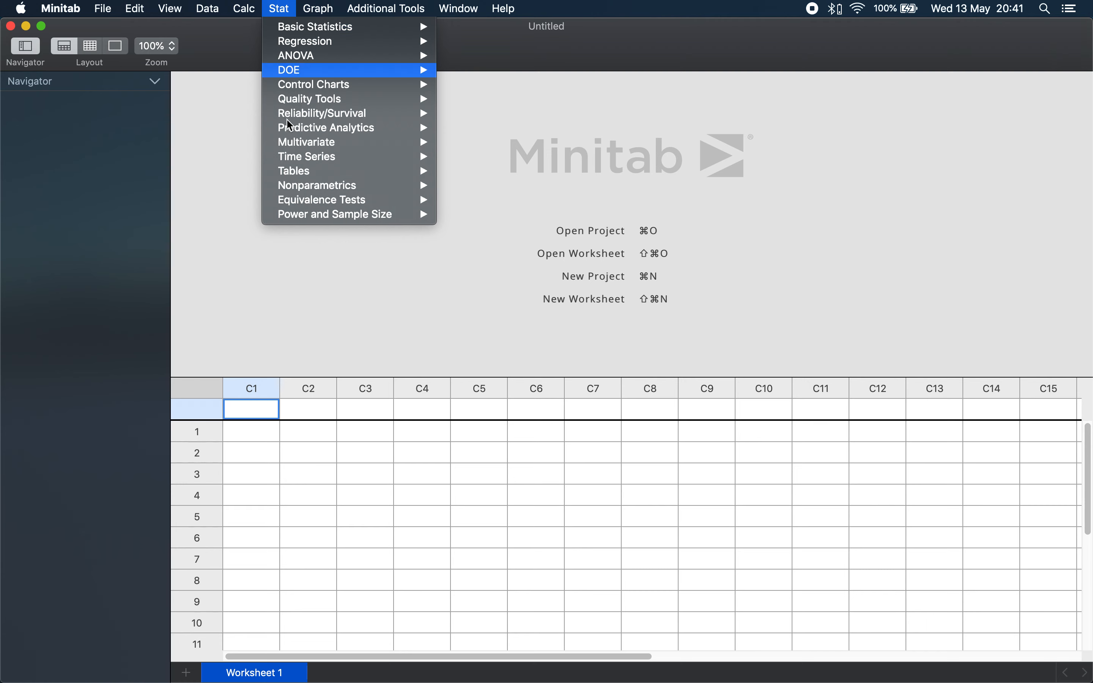
pyautogui.moveTo(497, 97)
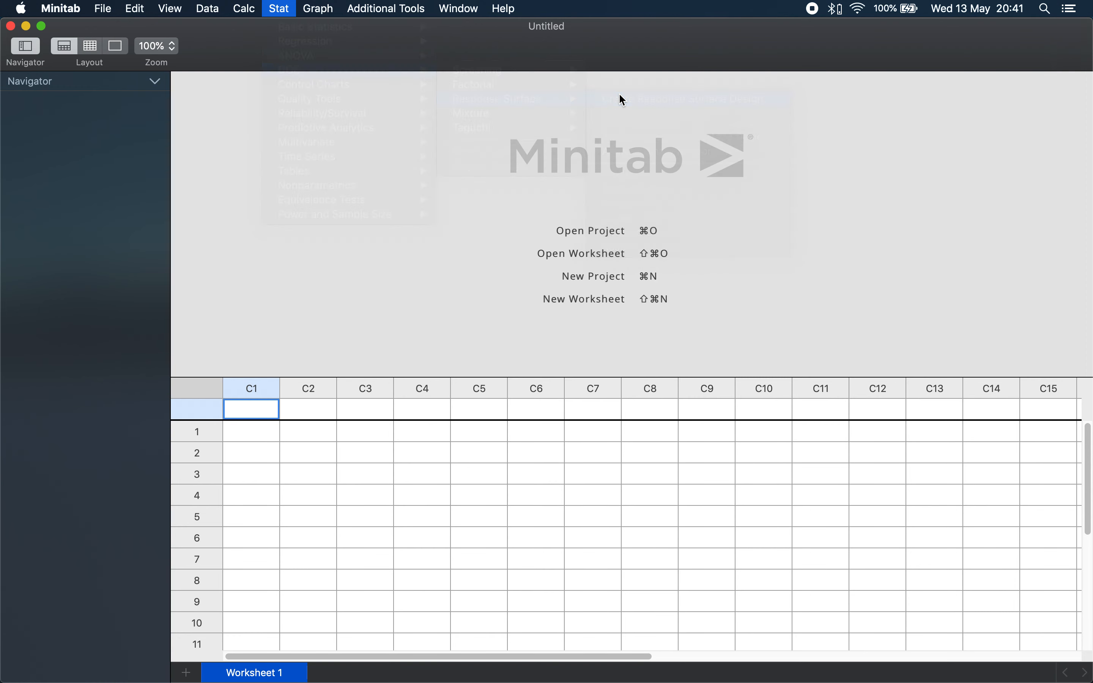
pyautogui.click(687, 98)
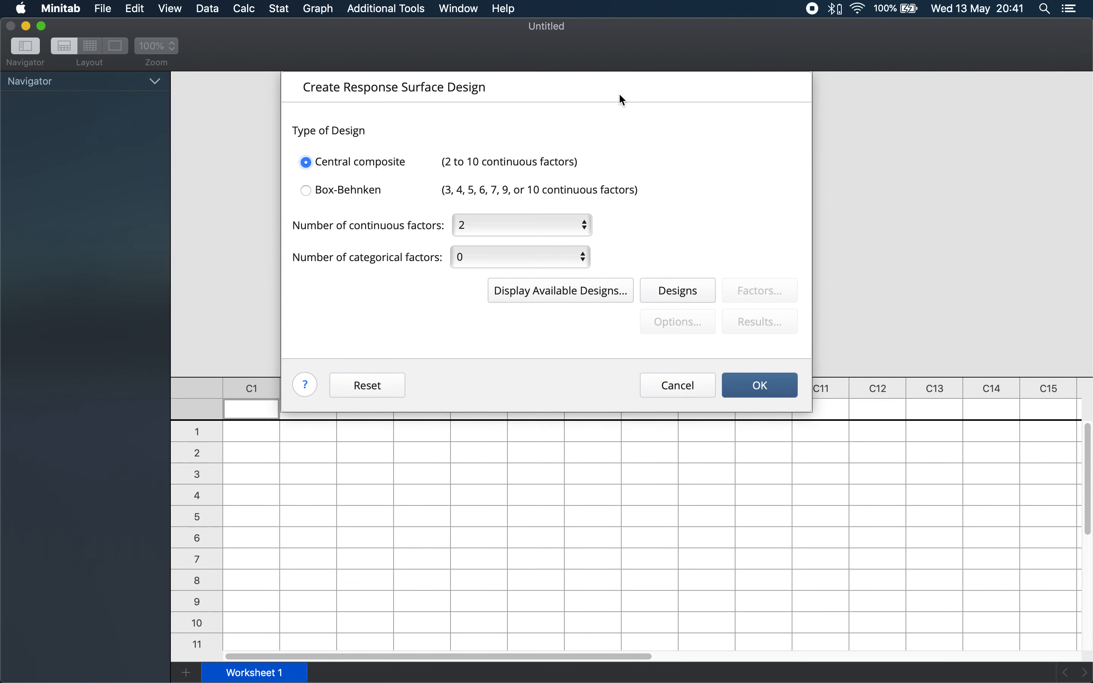
pyautogui.moveTo(337, 174)
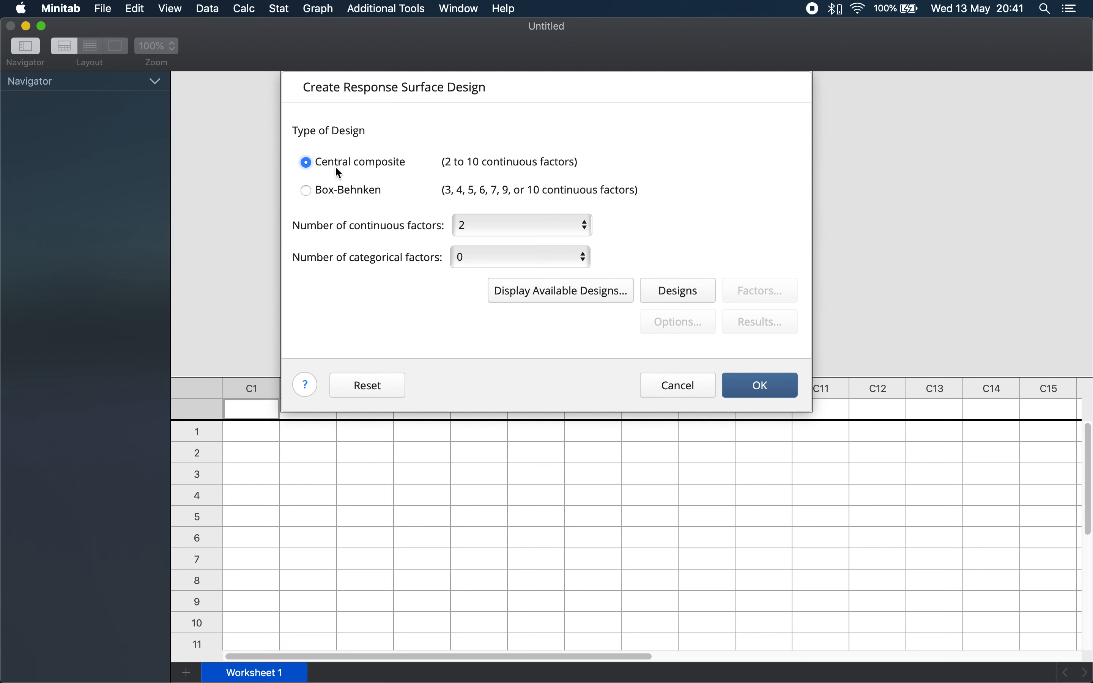
pyautogui.moveTo(477, 234)
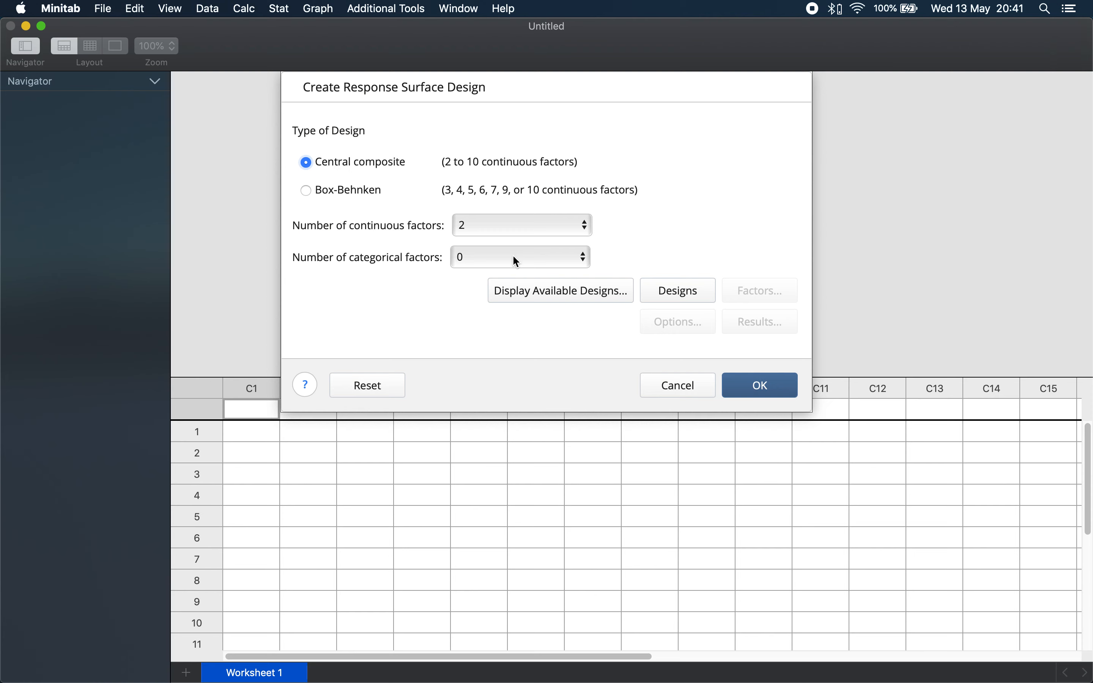
pyautogui.moveTo(514, 268)
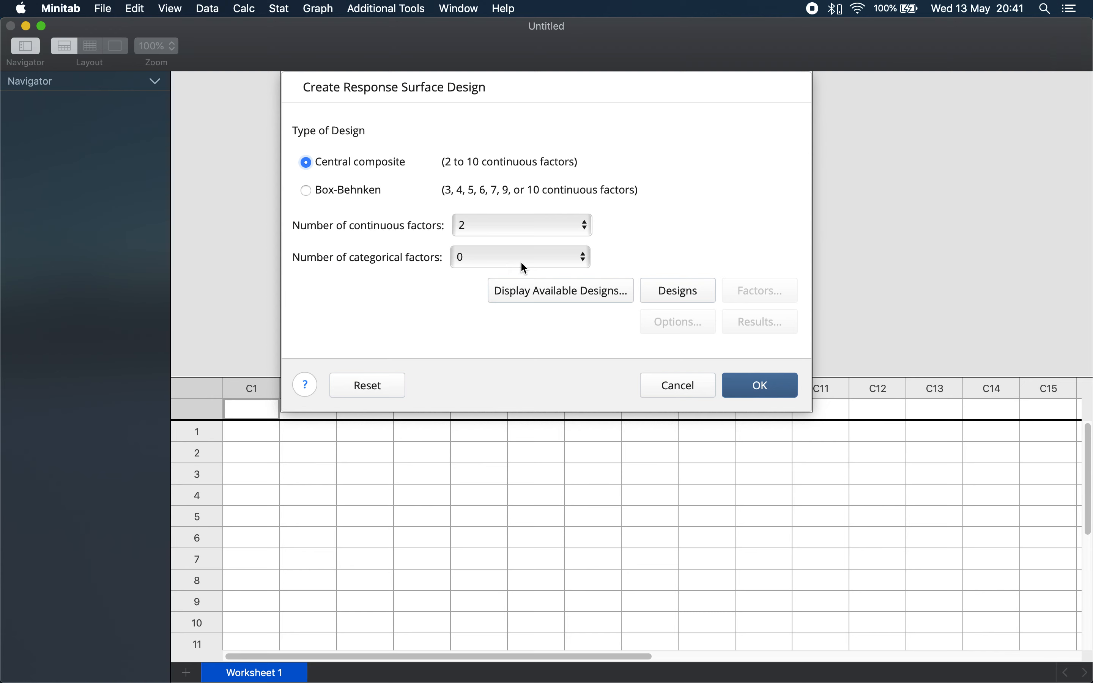
pyautogui.moveTo(626, 255)
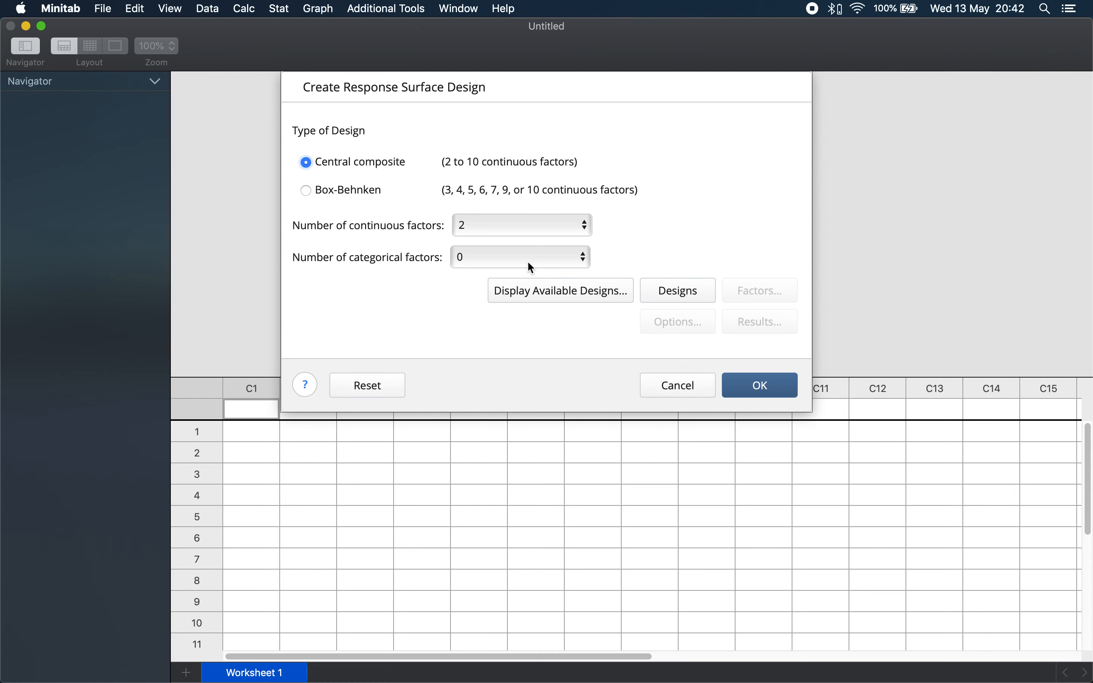
pyautogui.moveTo(416, 500)
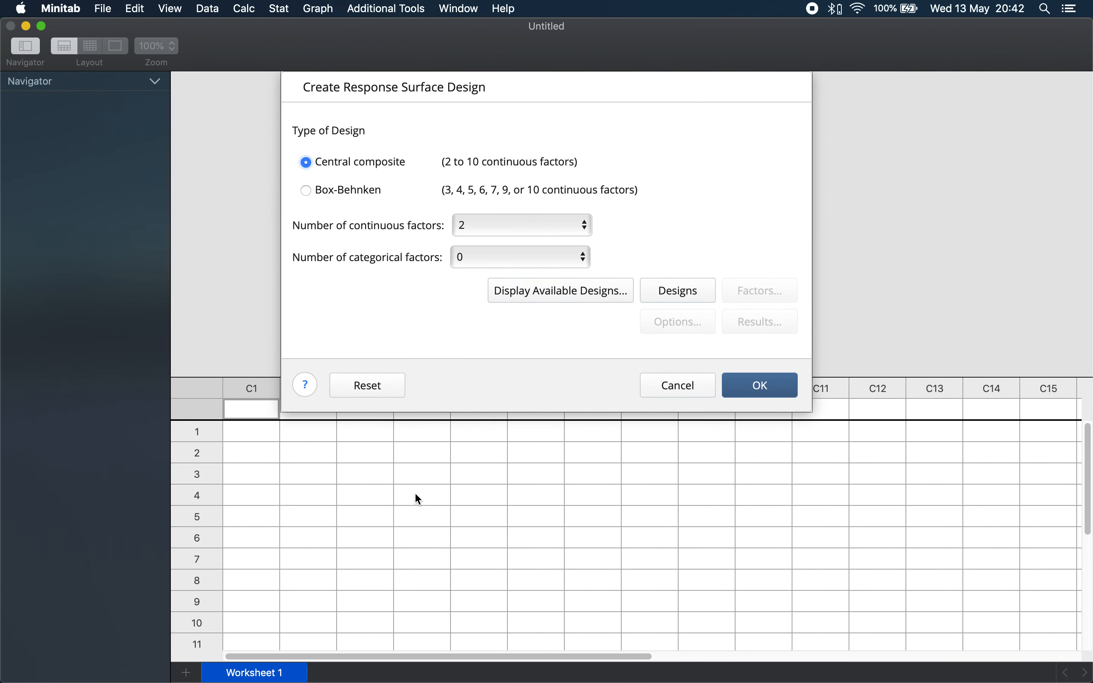
pyautogui.moveTo(473, 463)
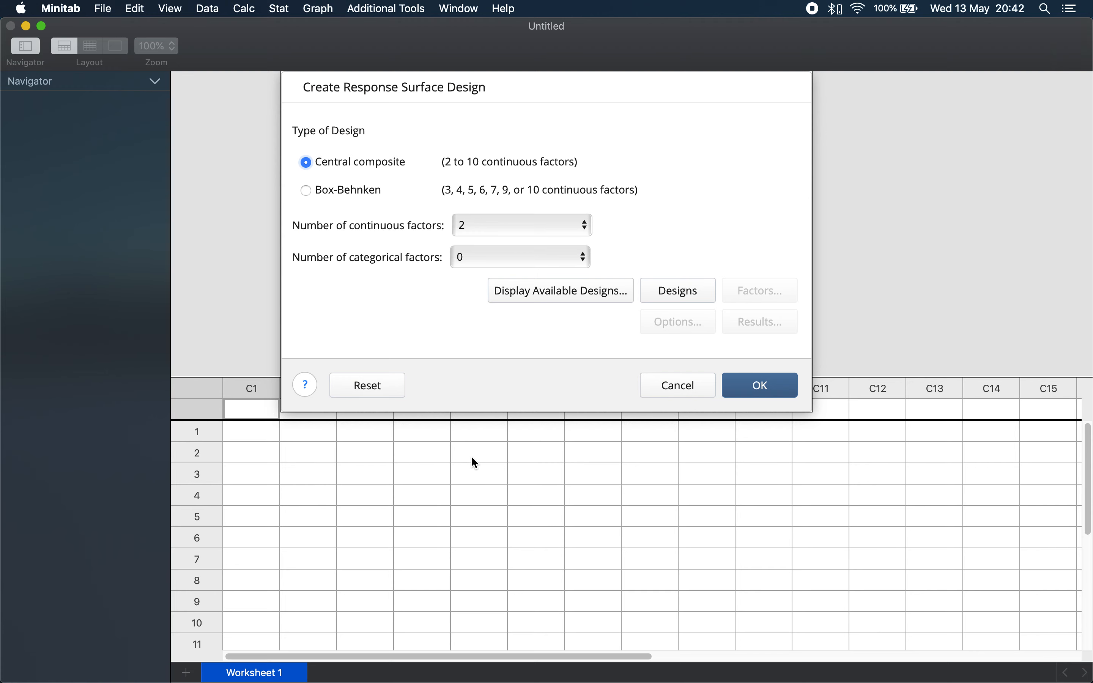
# In Designs, set custom center points with cube block 1 and 2 replicates, and confirm
pyautogui.click(677, 291)
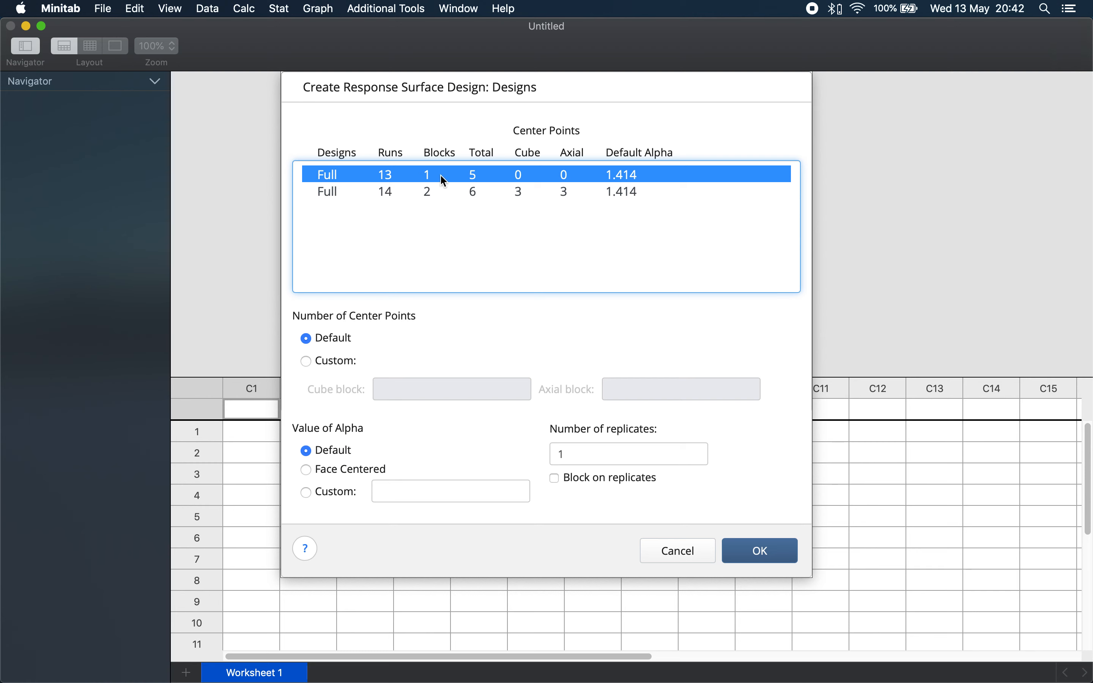
pyautogui.moveTo(446, 189)
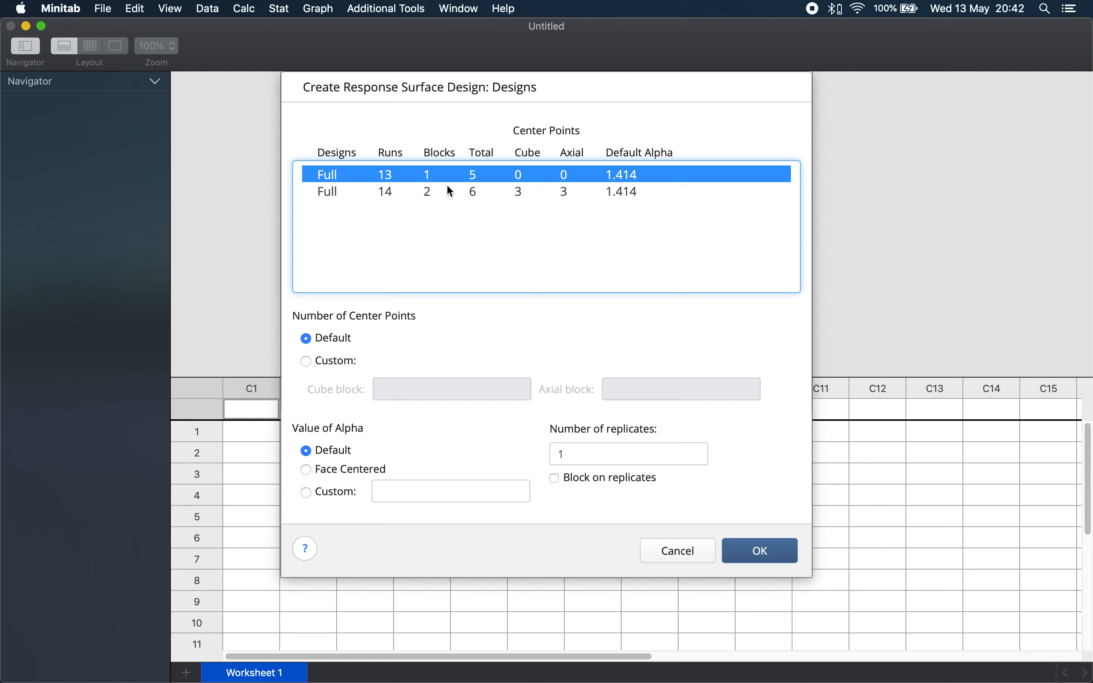
pyautogui.moveTo(620, 191)
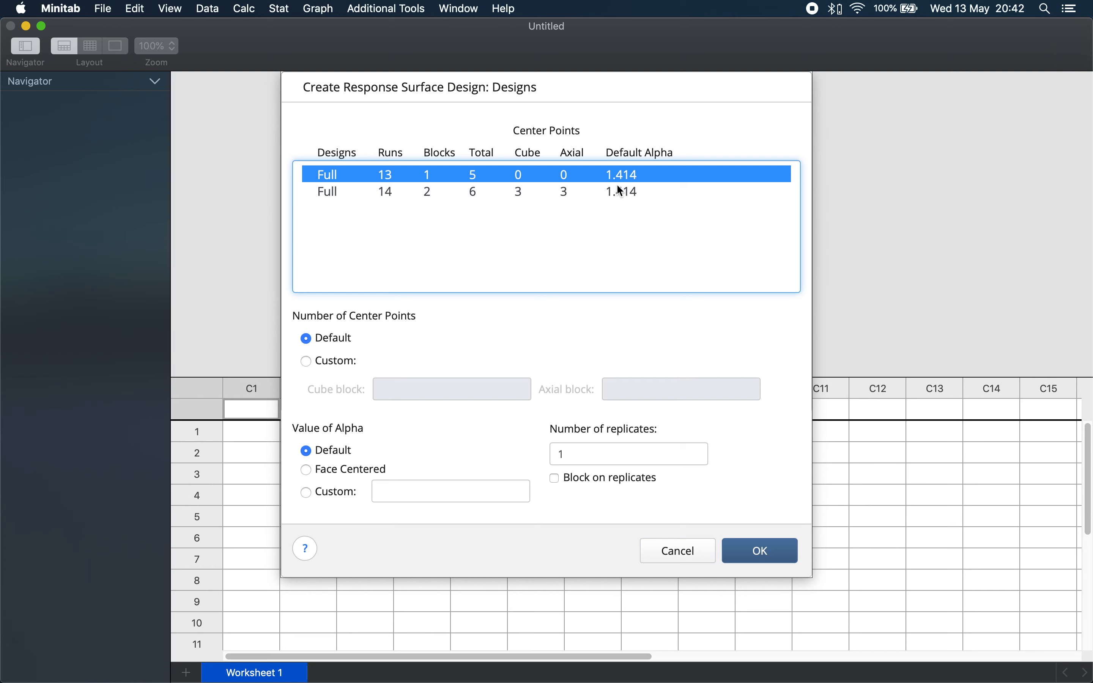
pyautogui.moveTo(632, 203)
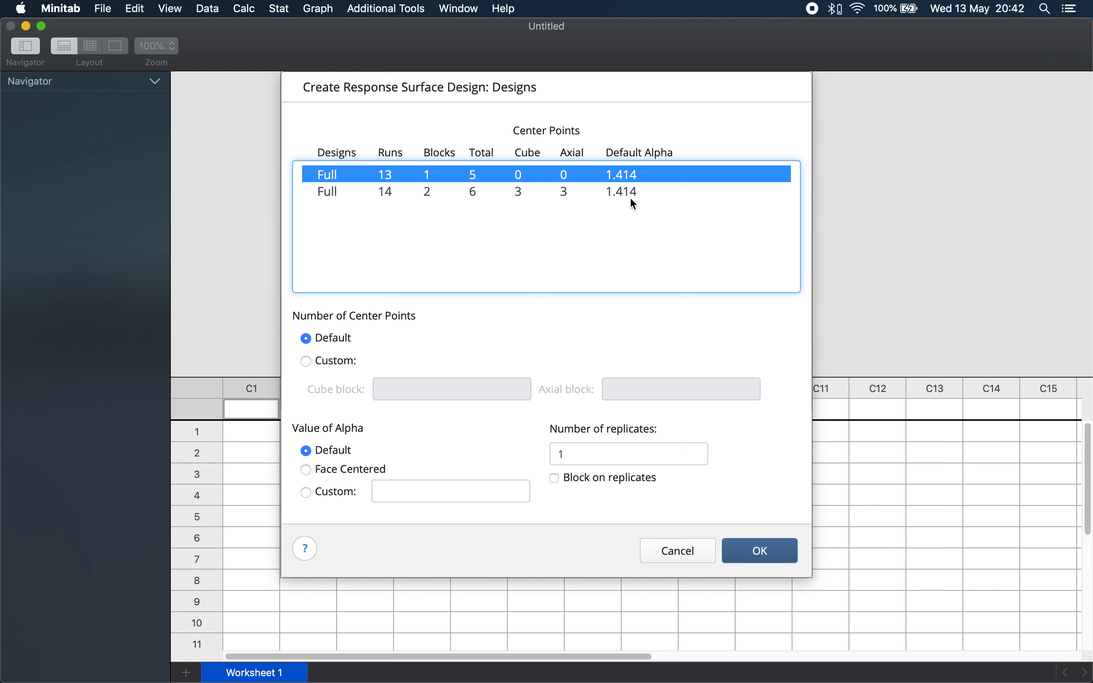
pyautogui.moveTo(636, 203)
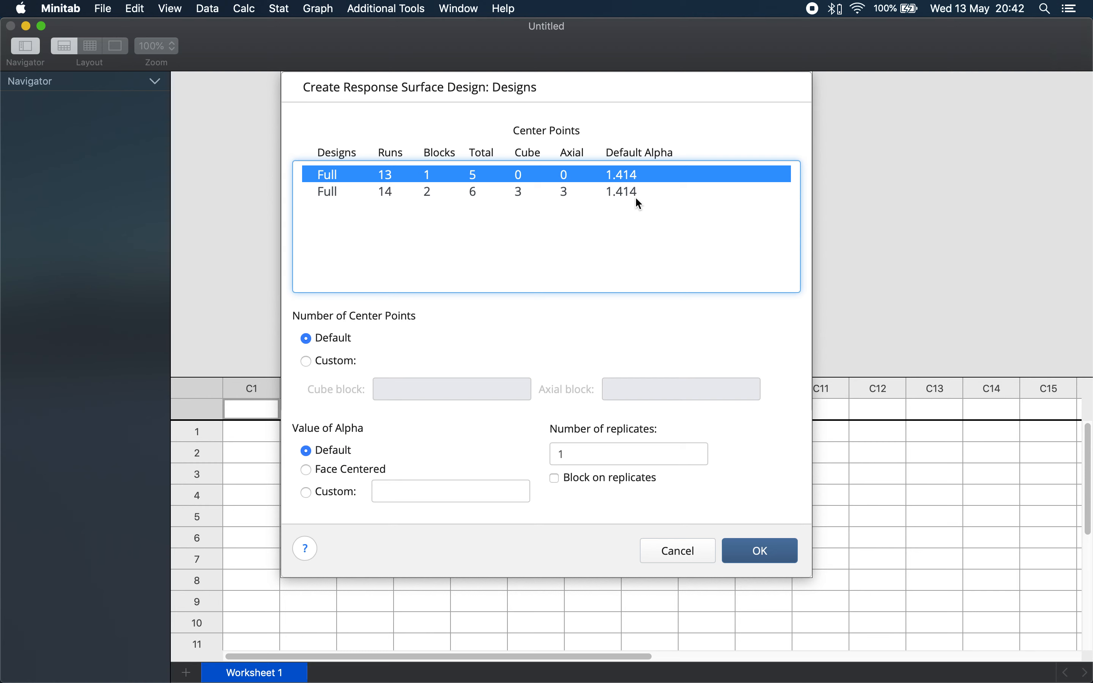
pyautogui.moveTo(620, 231)
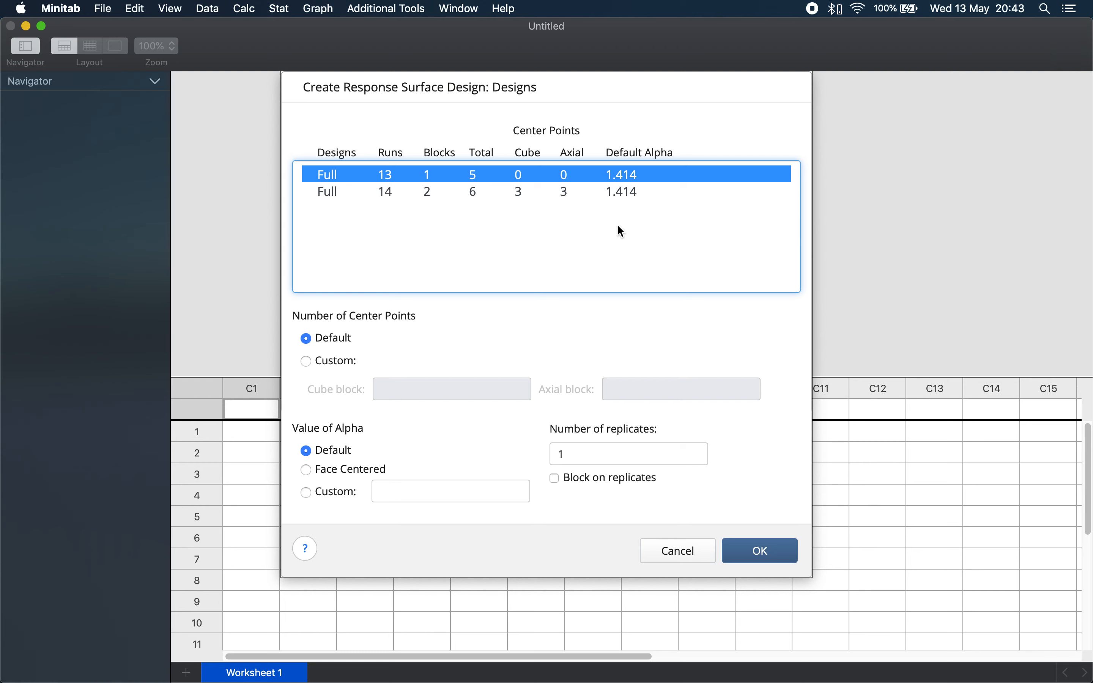
pyautogui.moveTo(480, 299)
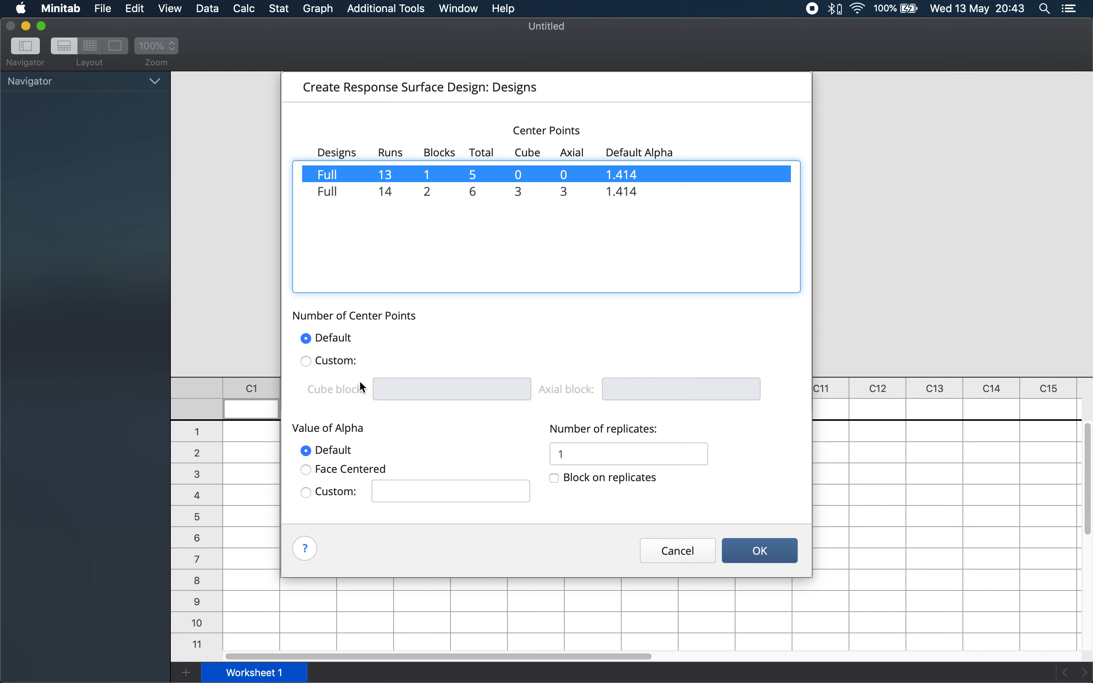
pyautogui.moveTo(312, 368)
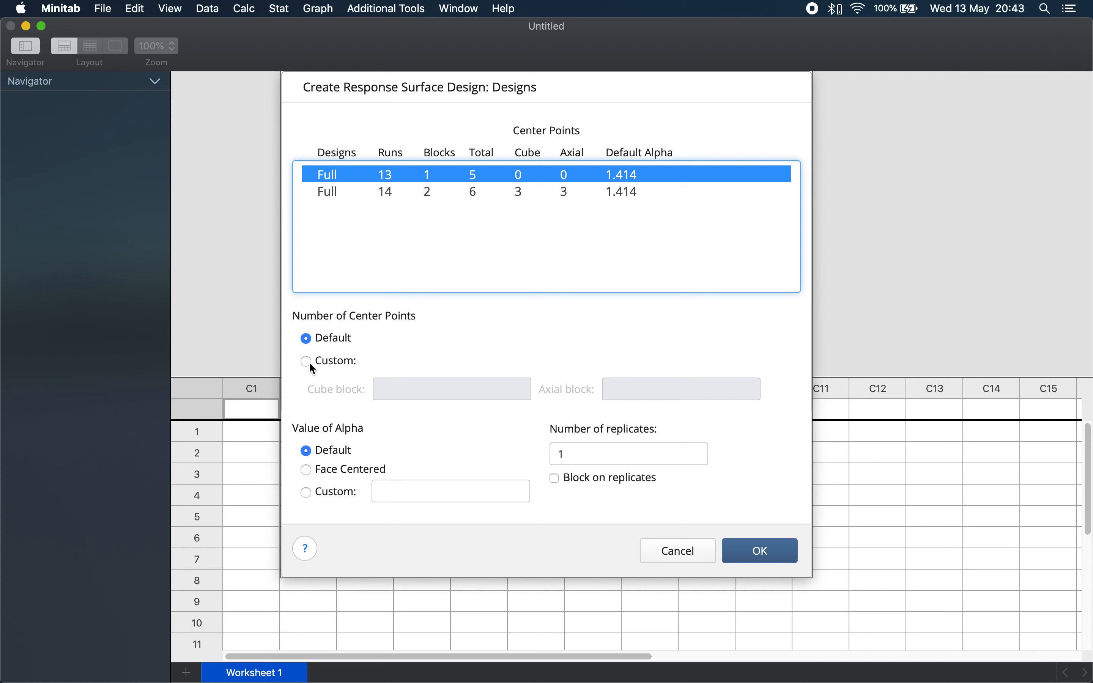
pyautogui.click(306, 361)
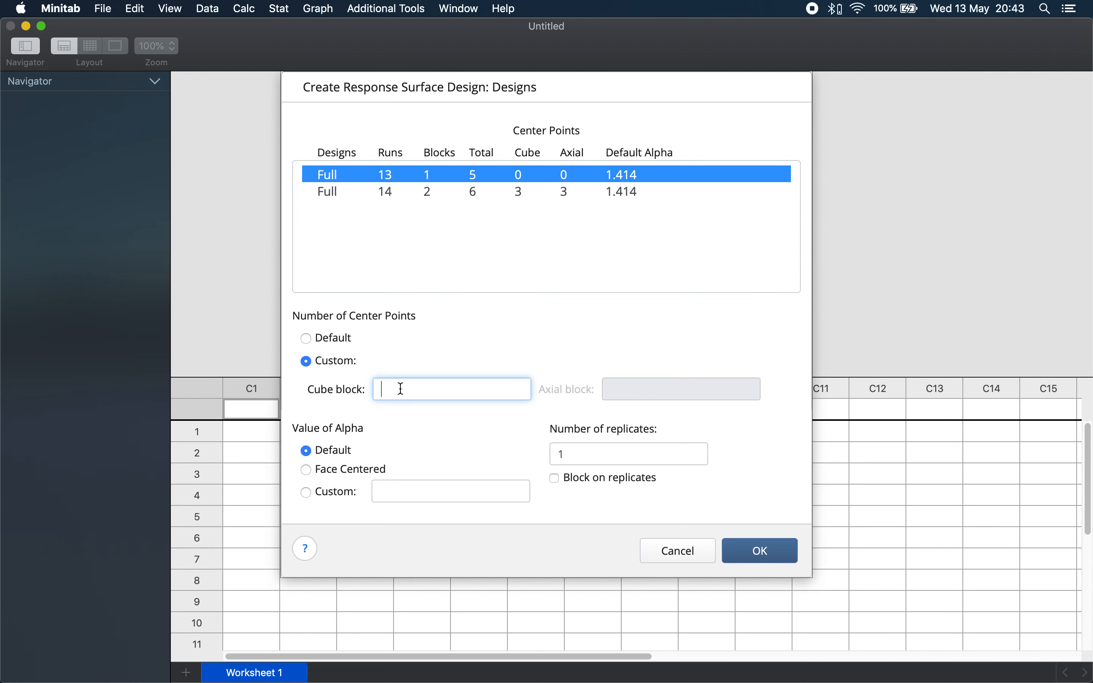
pyautogui.write('1')
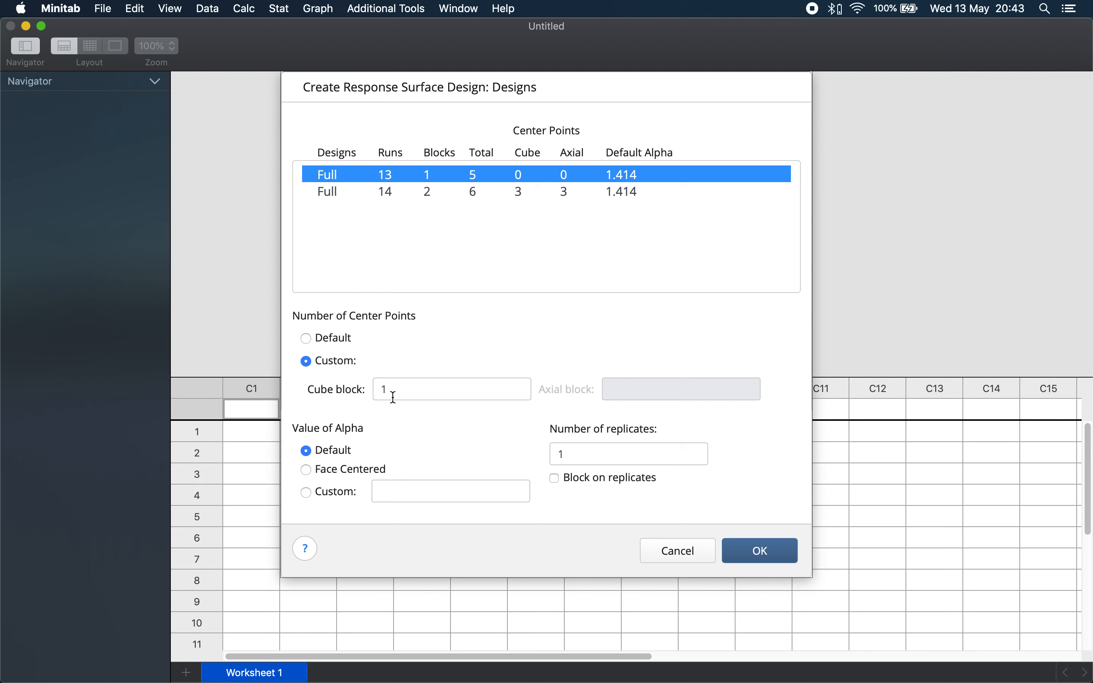
pyautogui.moveTo(327, 464)
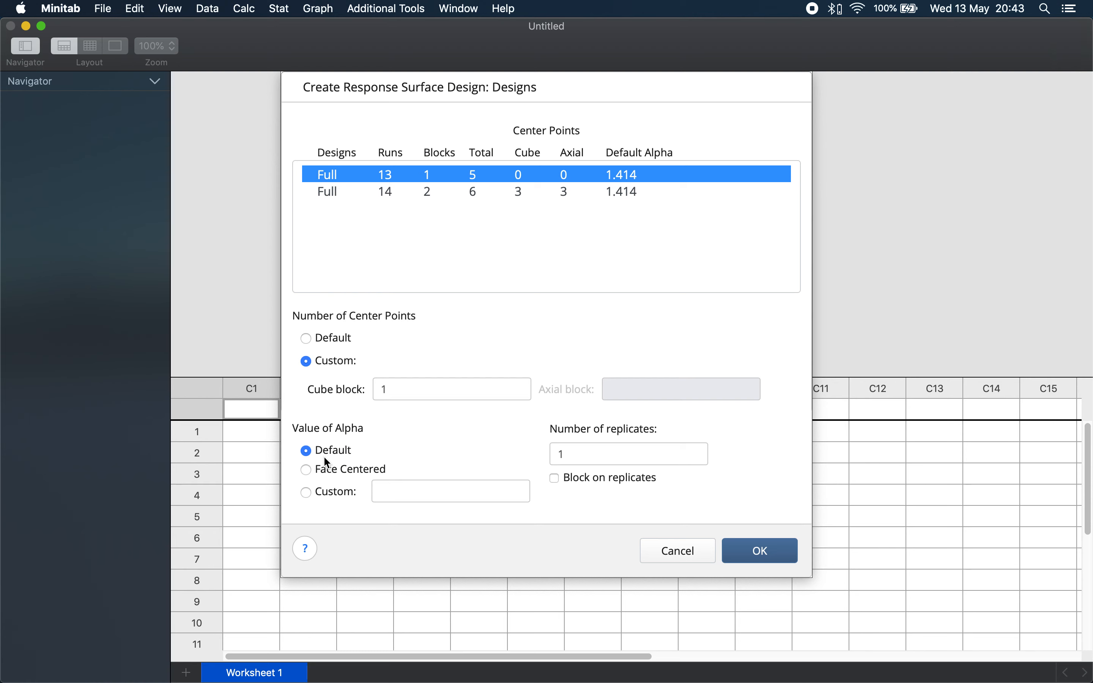
pyautogui.moveTo(328, 472)
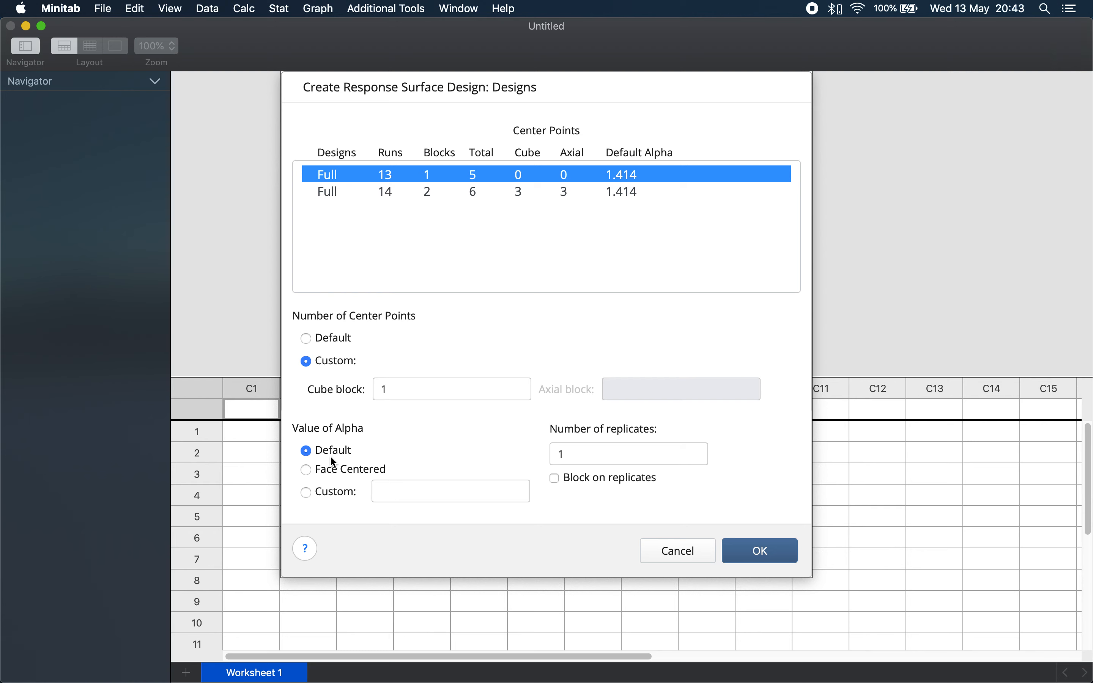
pyautogui.moveTo(337, 469)
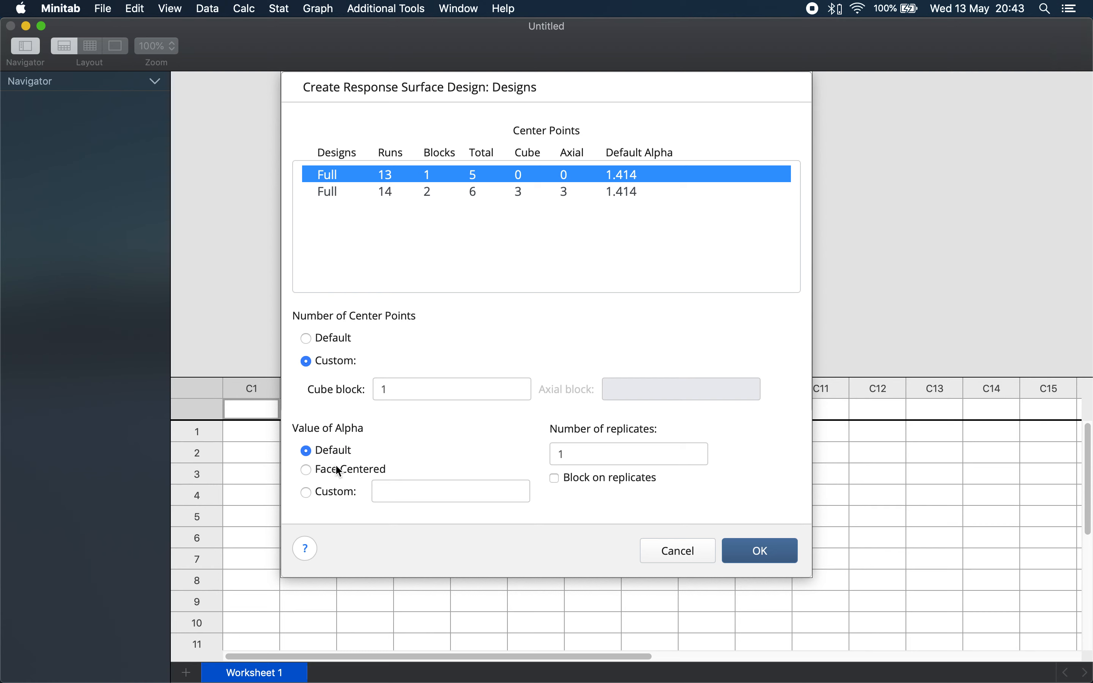
pyautogui.moveTo(339, 472)
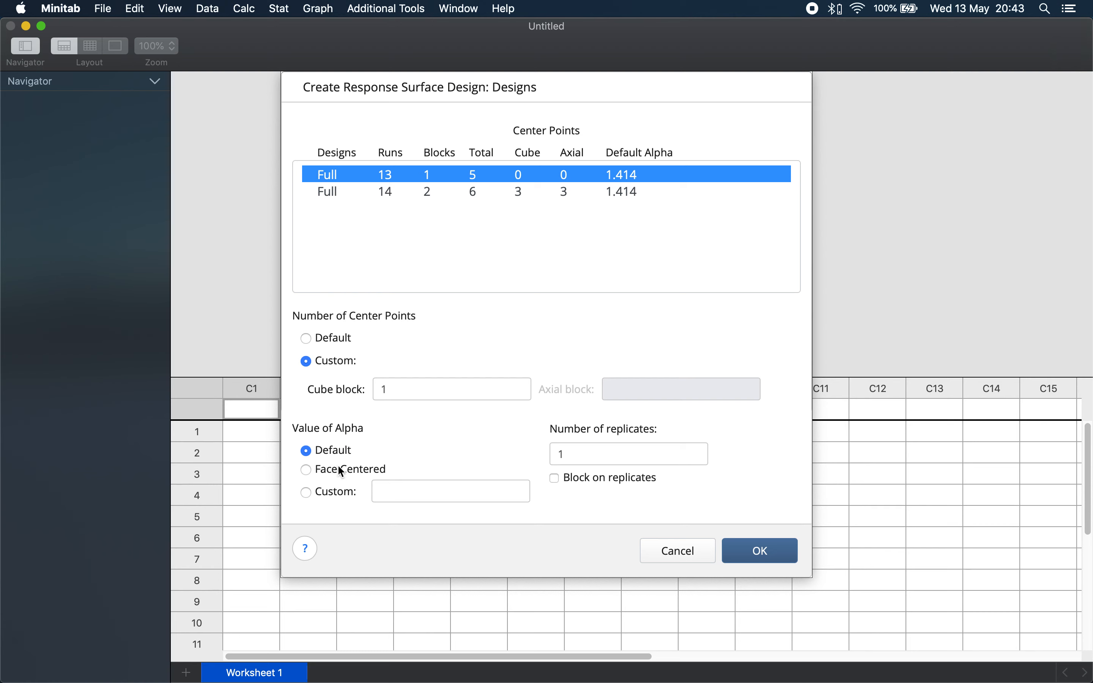
pyautogui.moveTo(390, 472)
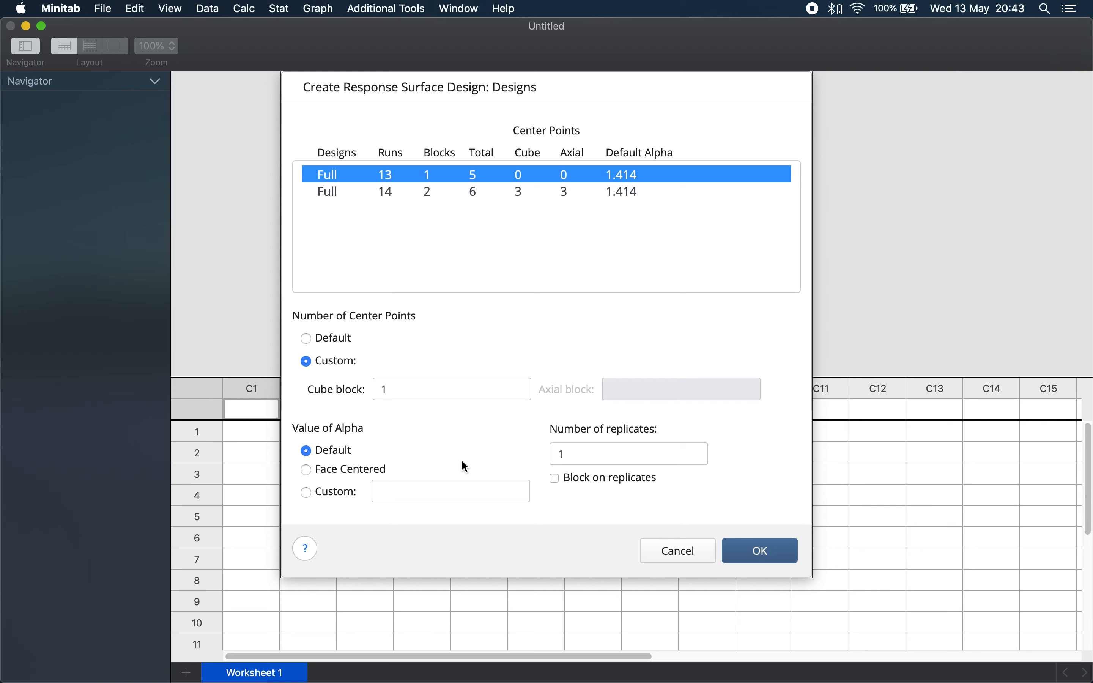
pyautogui.write('2')
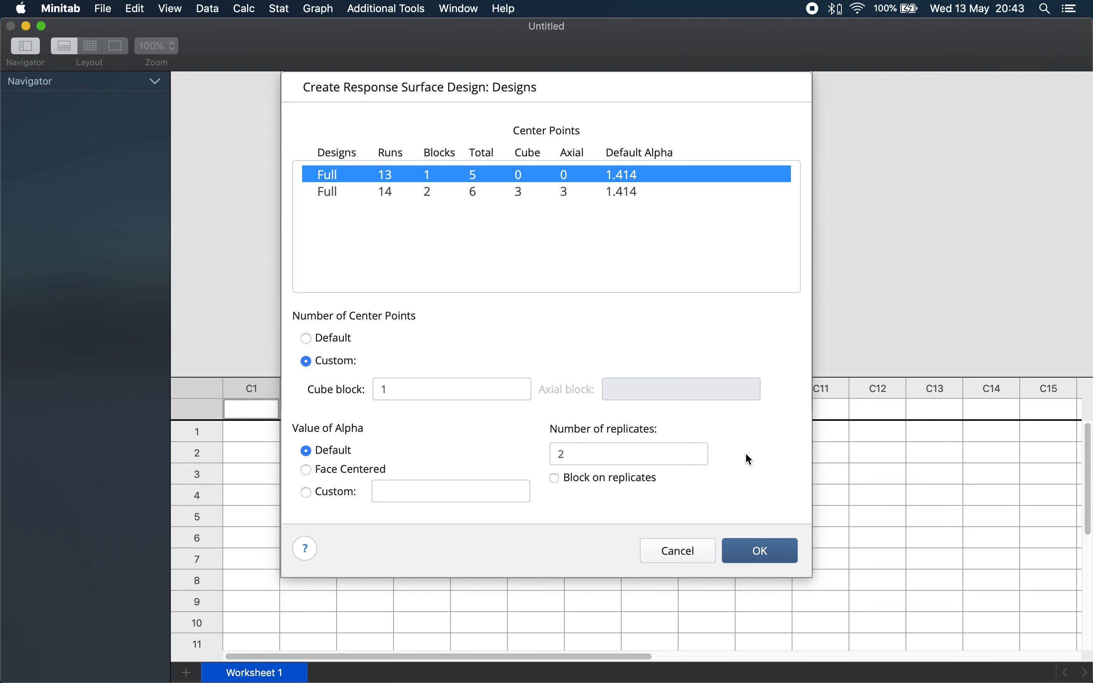
pyautogui.click(758, 551)
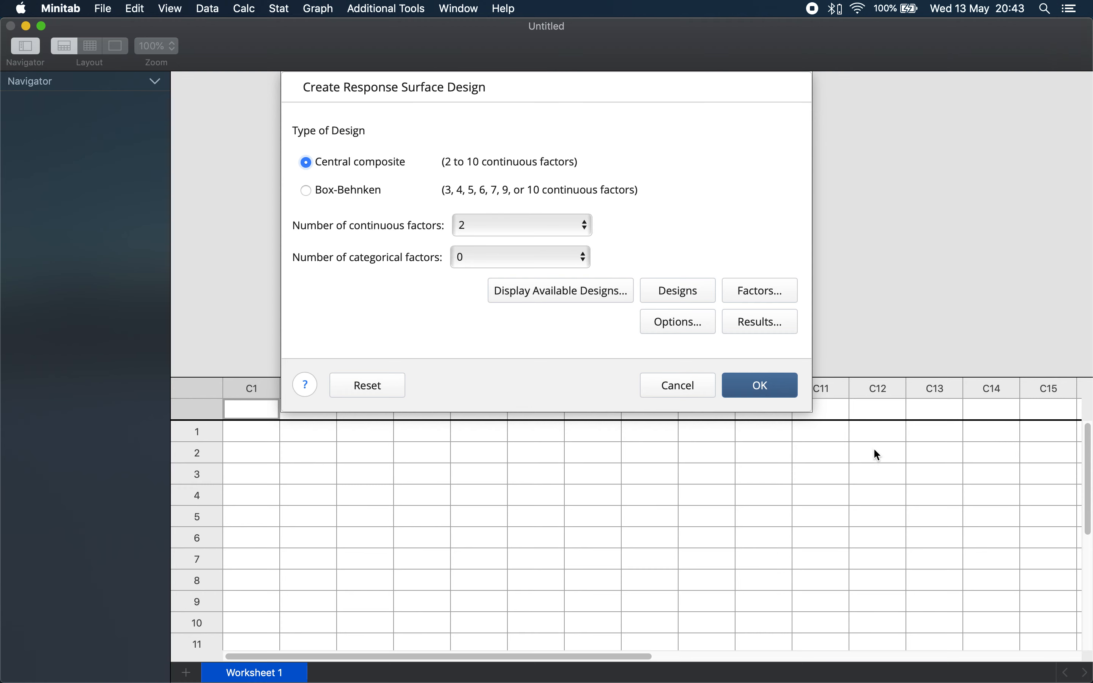
# Name the factors pH (low 6, high 8) and Si:N with low level 0.5
pyautogui.click(759, 291)
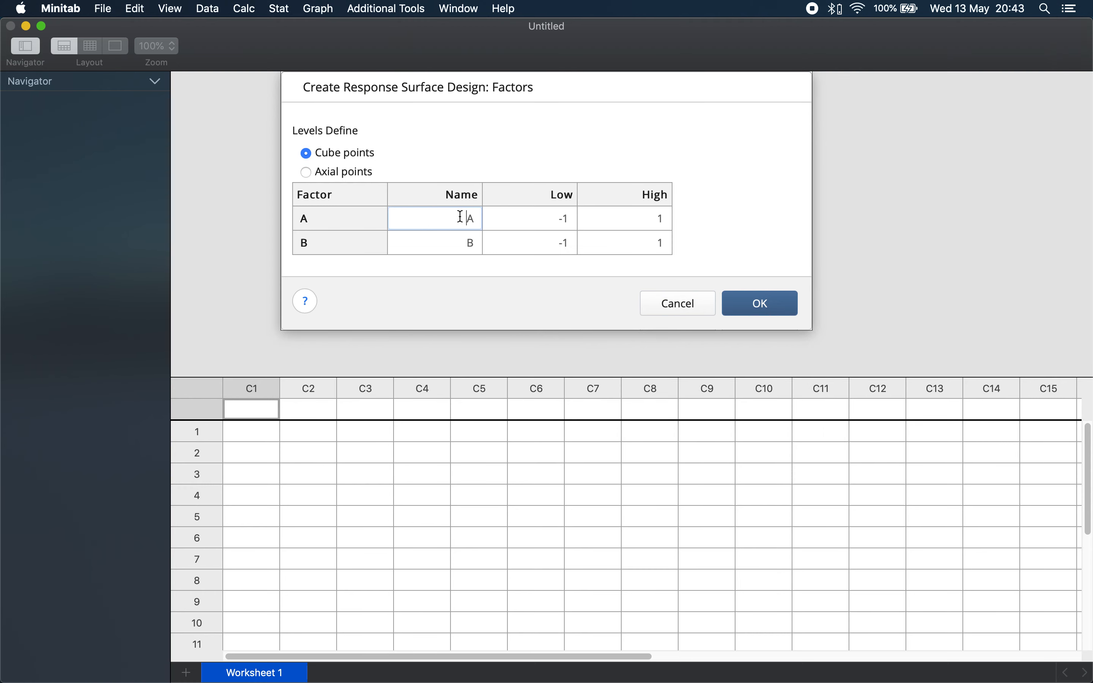
pyautogui.write('pH')
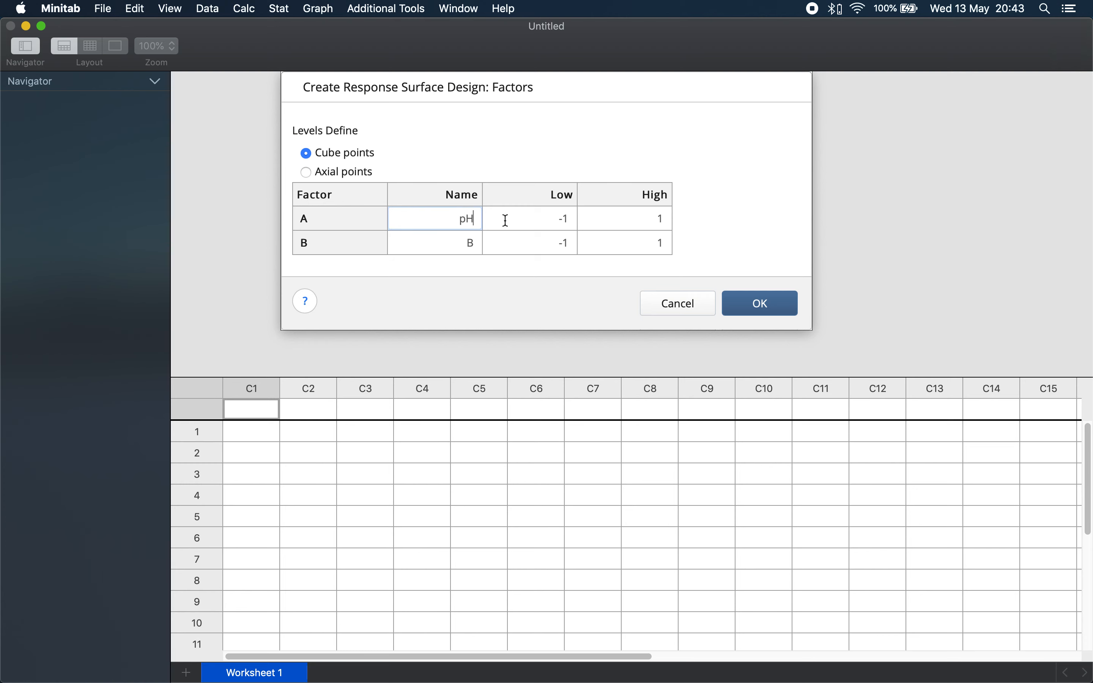
pyautogui.click(530, 218)
pyautogui.write('S')
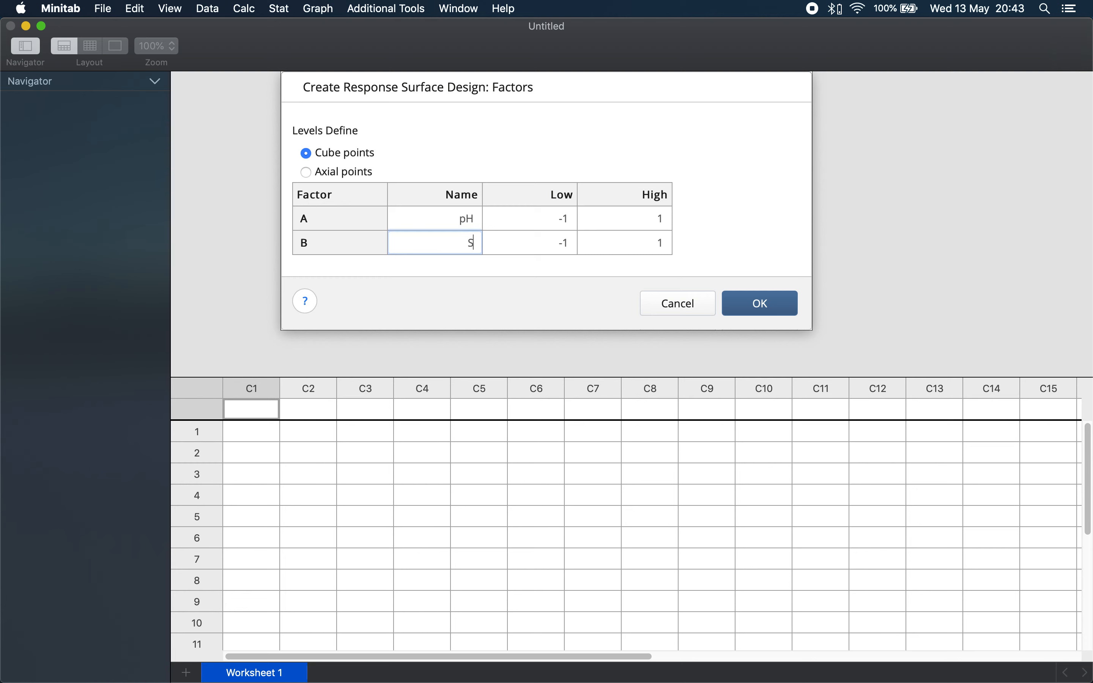
pyautogui.write('i:N')
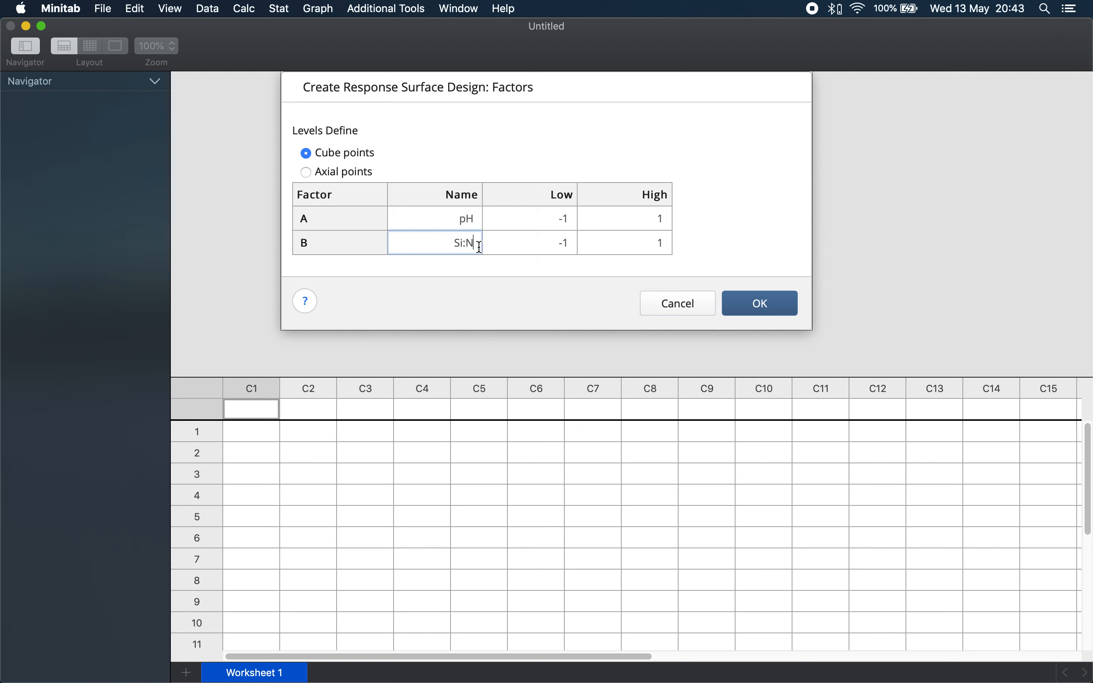
pyautogui.click(530, 217)
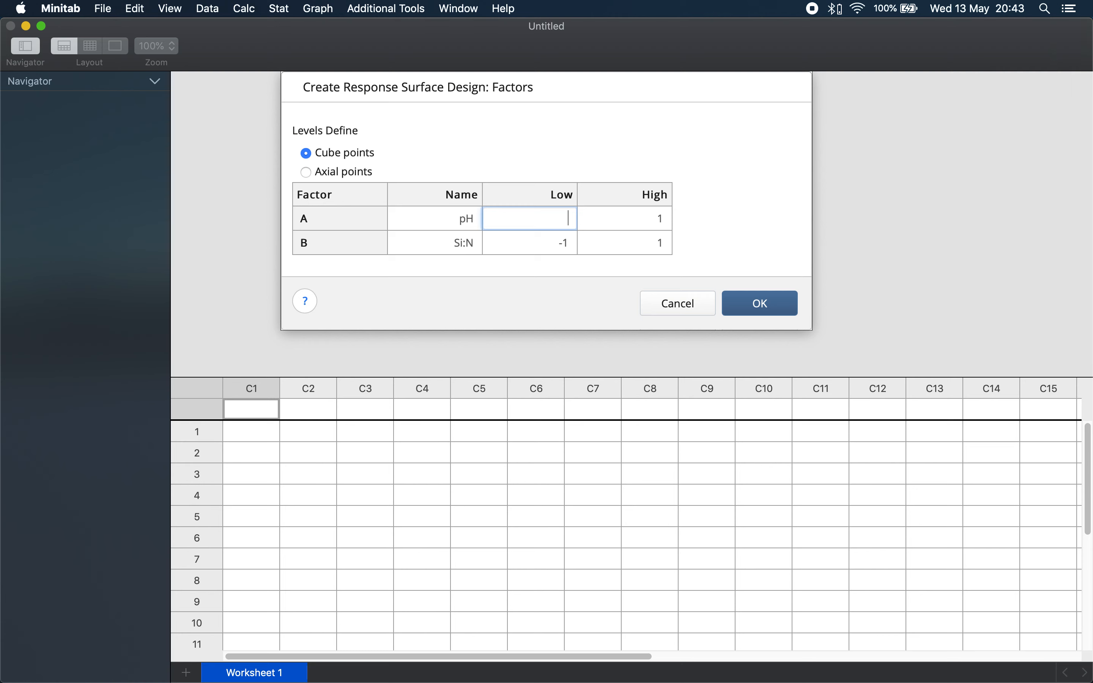
pyautogui.write('6')
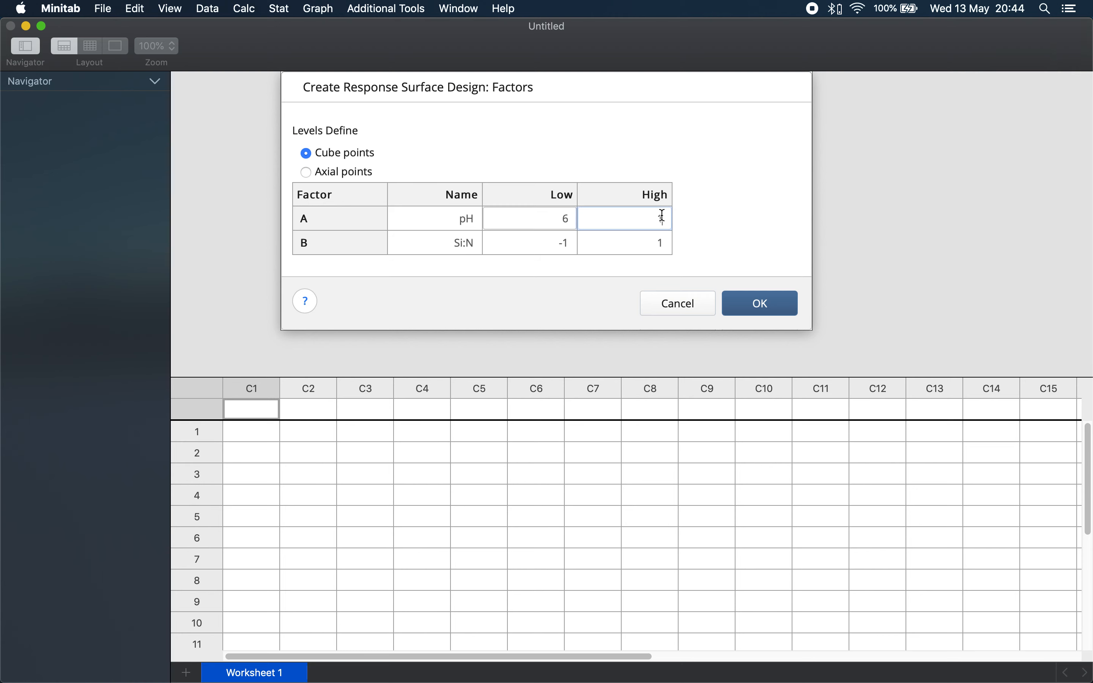
pyautogui.write('8')
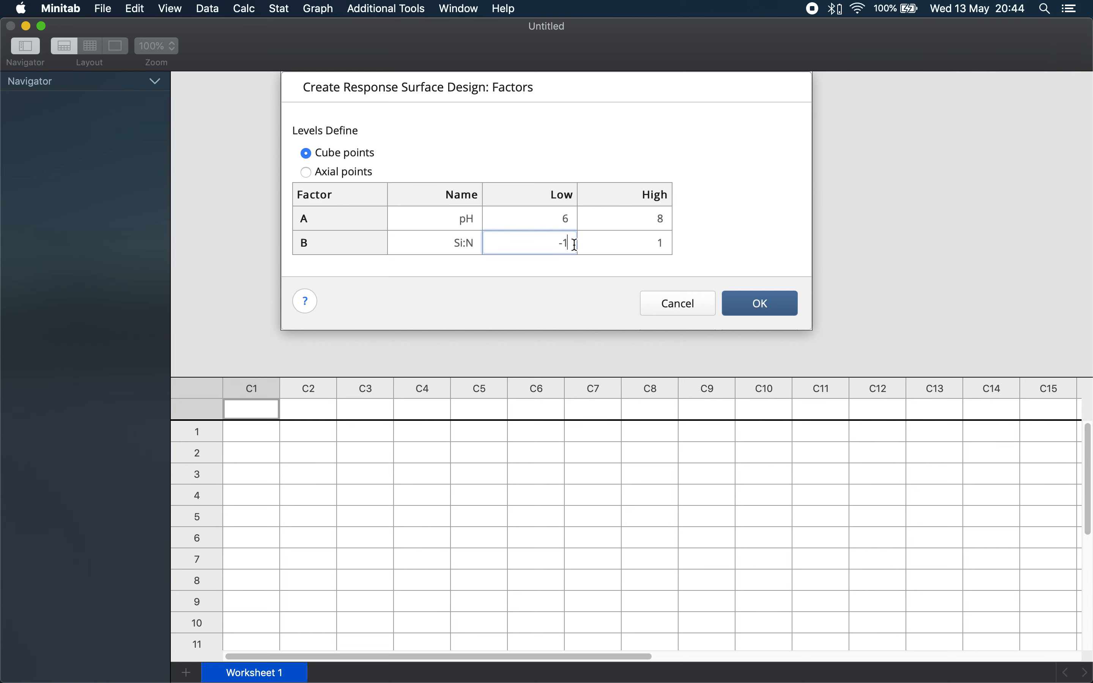
pyautogui.press('backspace')
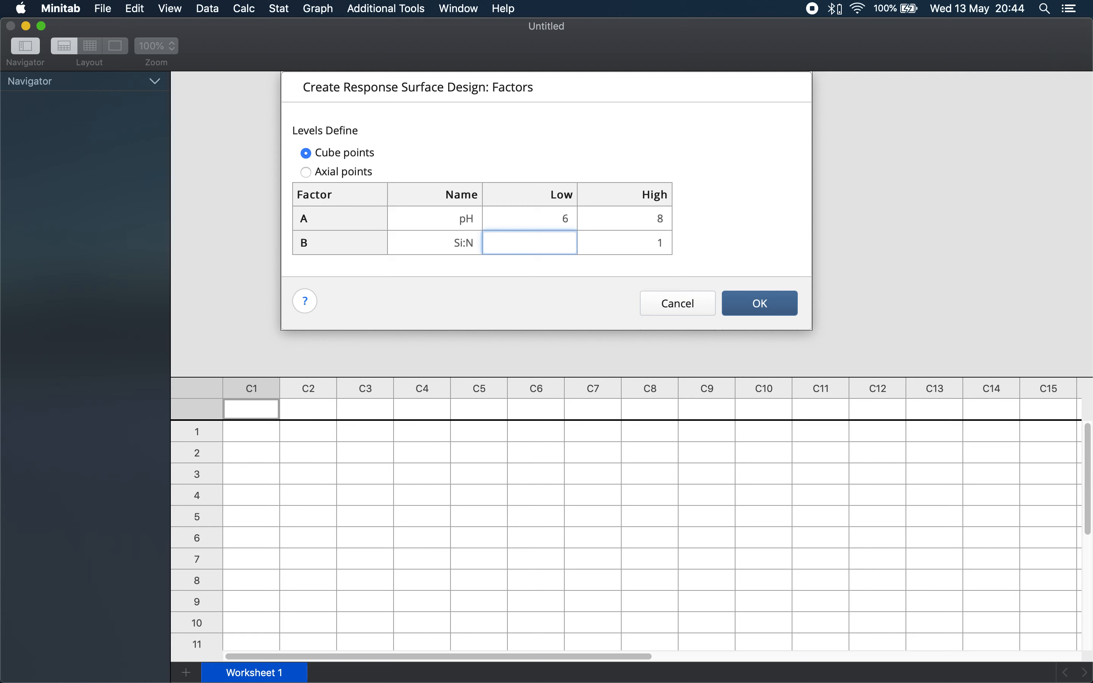
pyautogui.write('0.5')
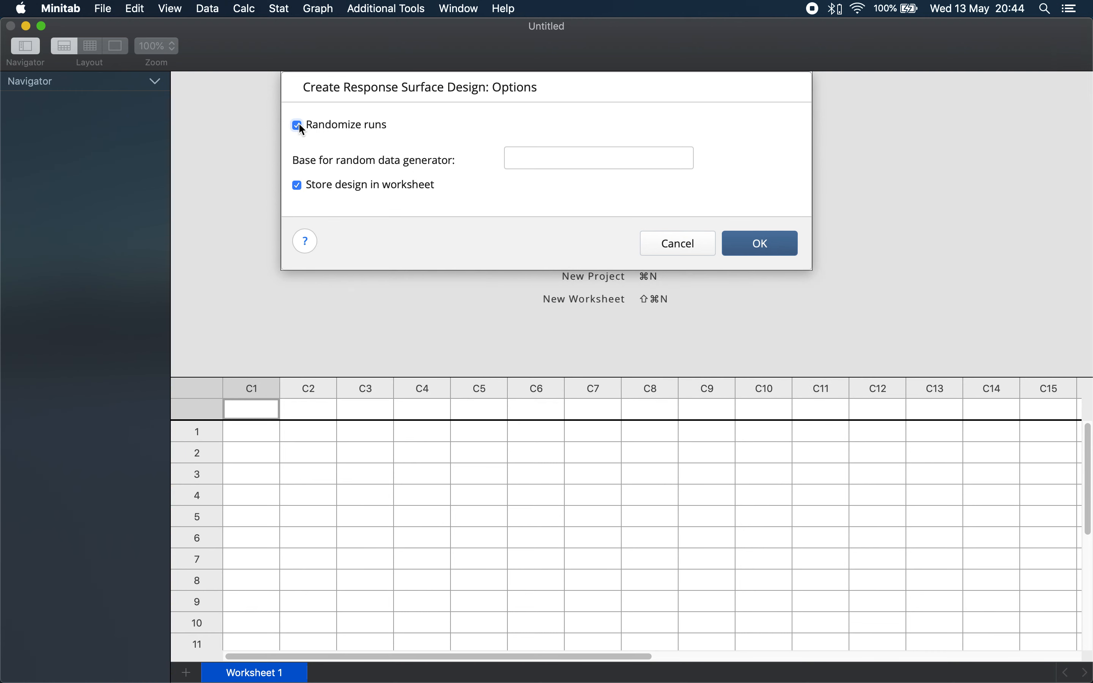
# Turn off run randomization, keep worksheet storage, and generate the 18-run design
pyautogui.click(297, 125)
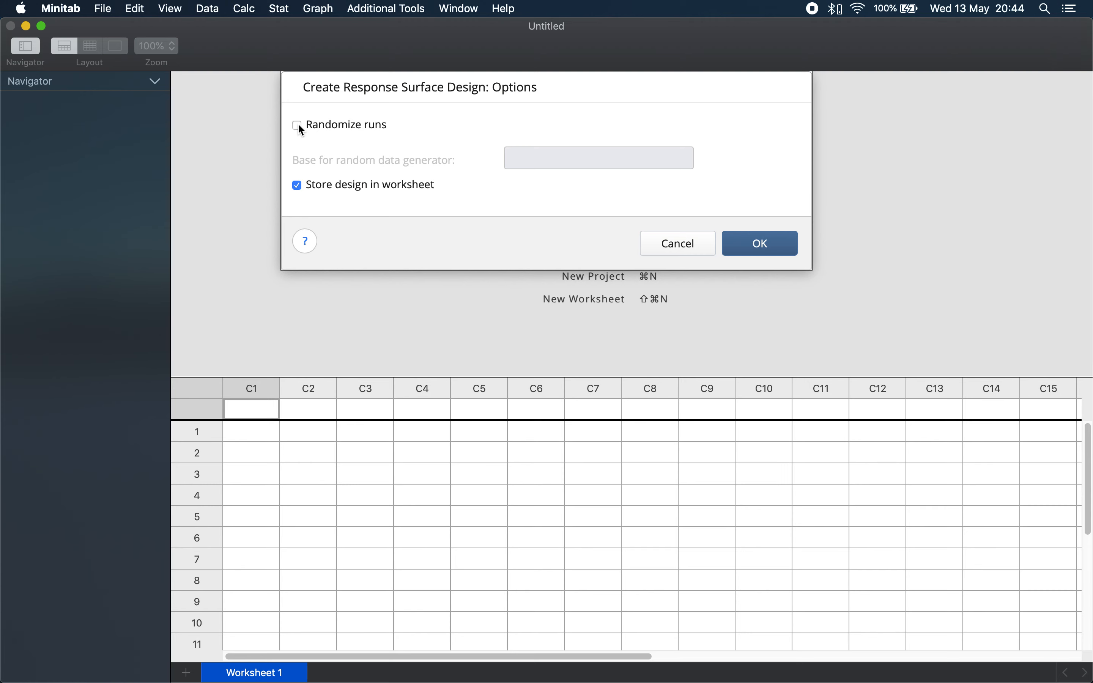
pyautogui.moveTo(478, 181)
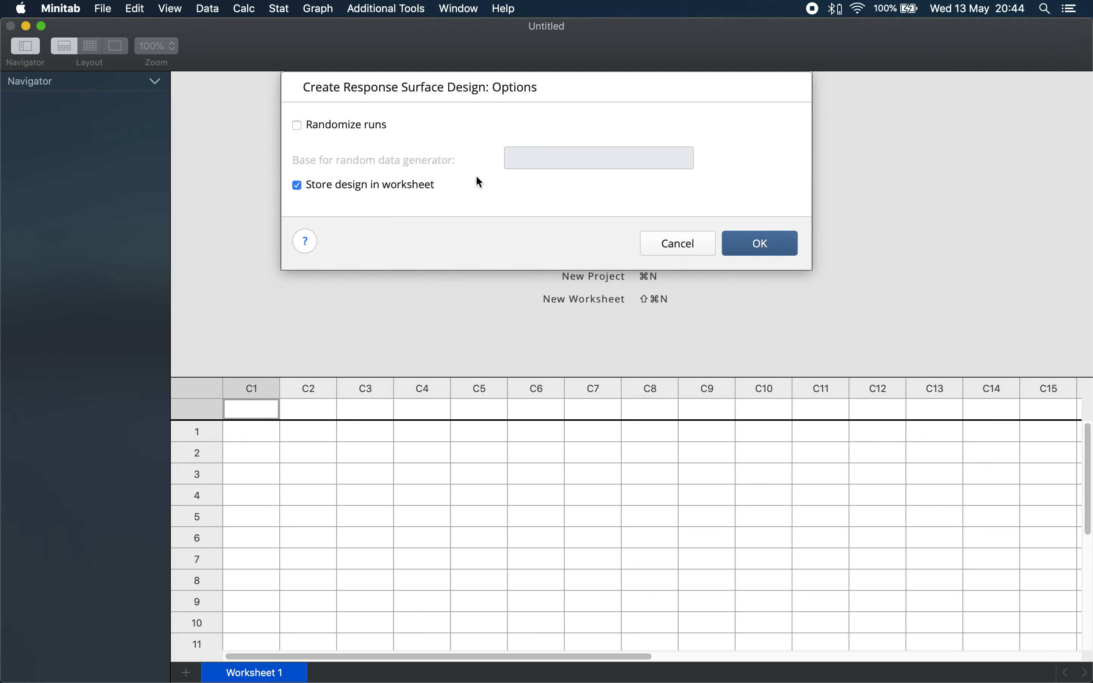
pyautogui.click(676, 244)
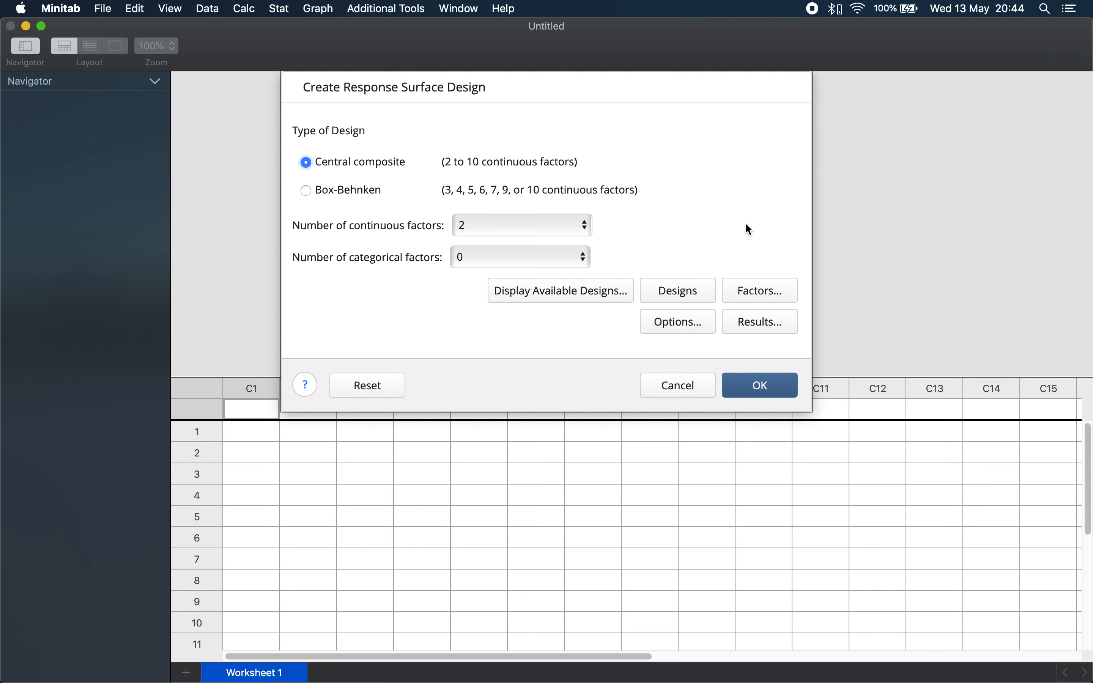
pyautogui.moveTo(762, 369)
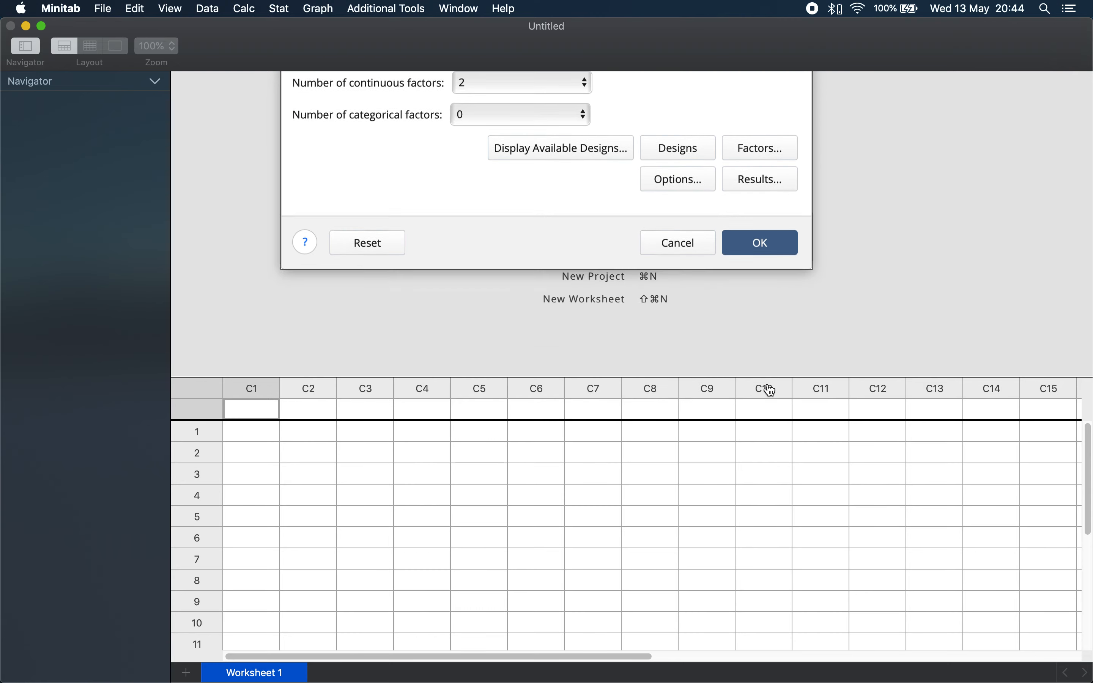
pyautogui.click(758, 243)
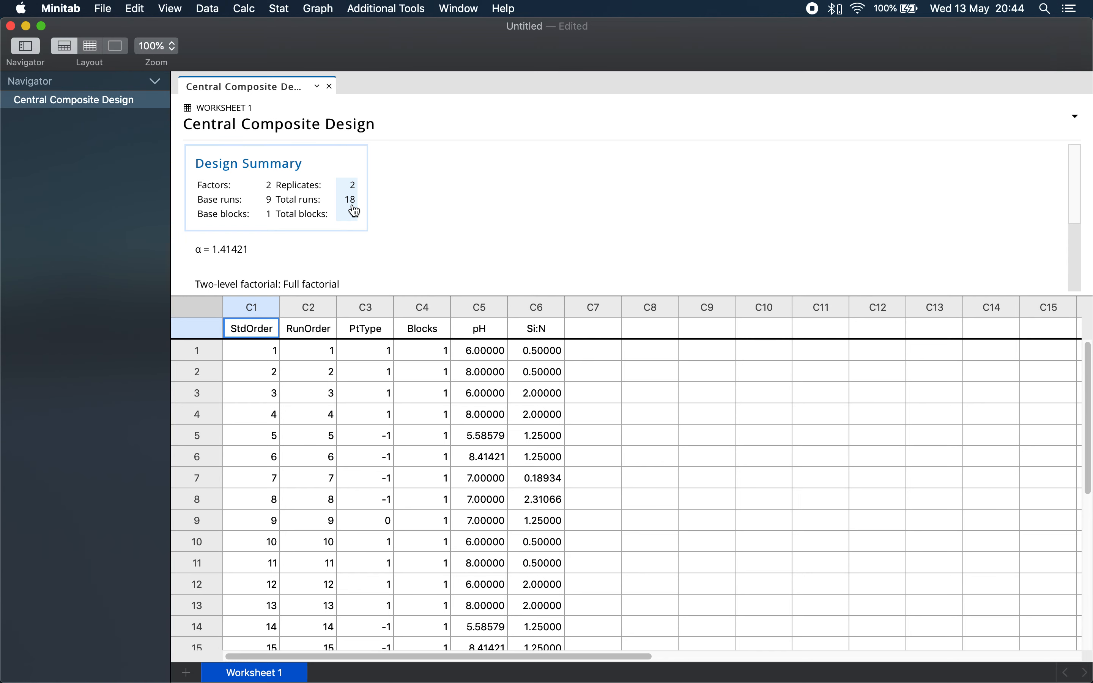
pyautogui.moveTo(394, 244)
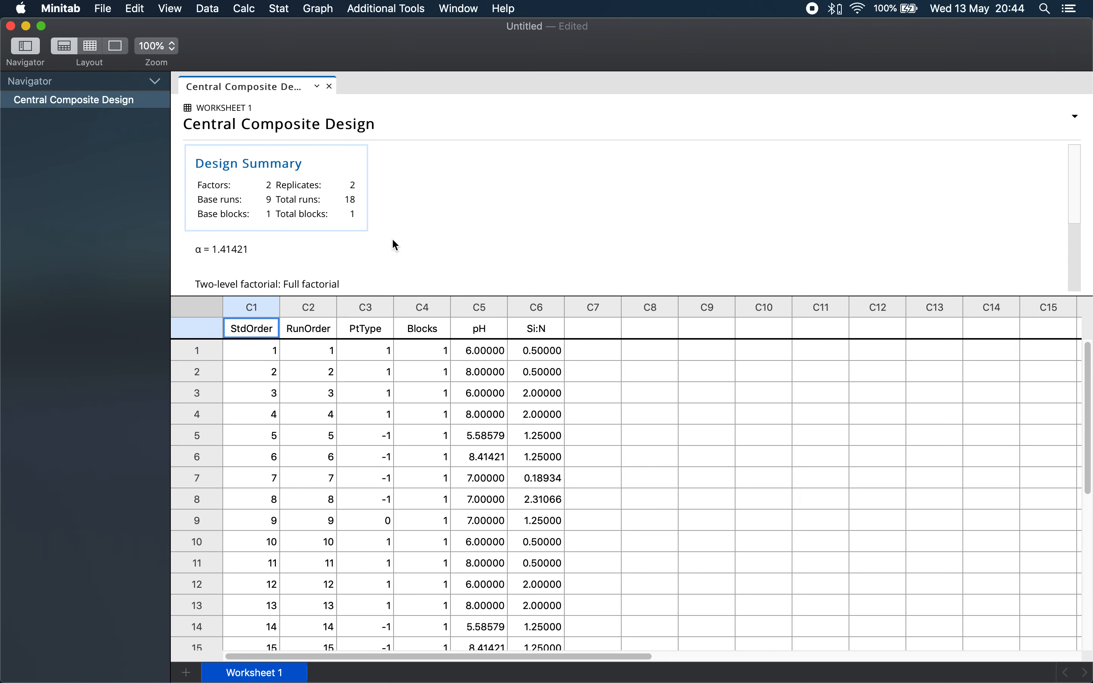
# Scroll the worksheet to review all 18 runs including the axial points
pyautogui.scroll(-3)
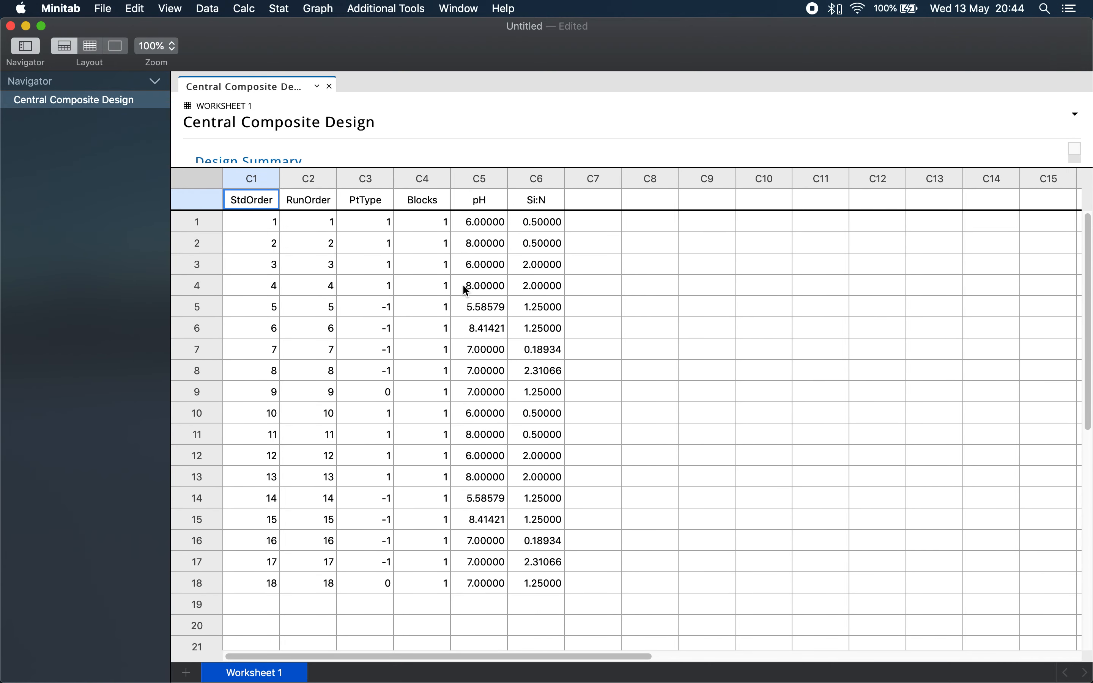
pyautogui.moveTo(366, 485)
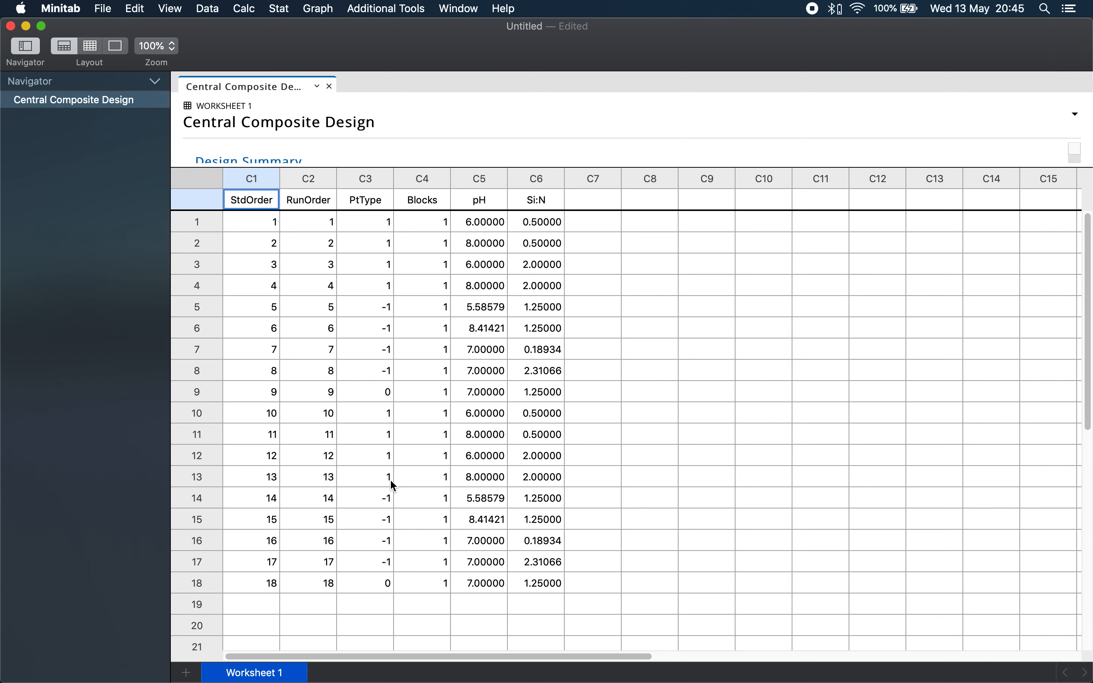
pyautogui.moveTo(384, 486)
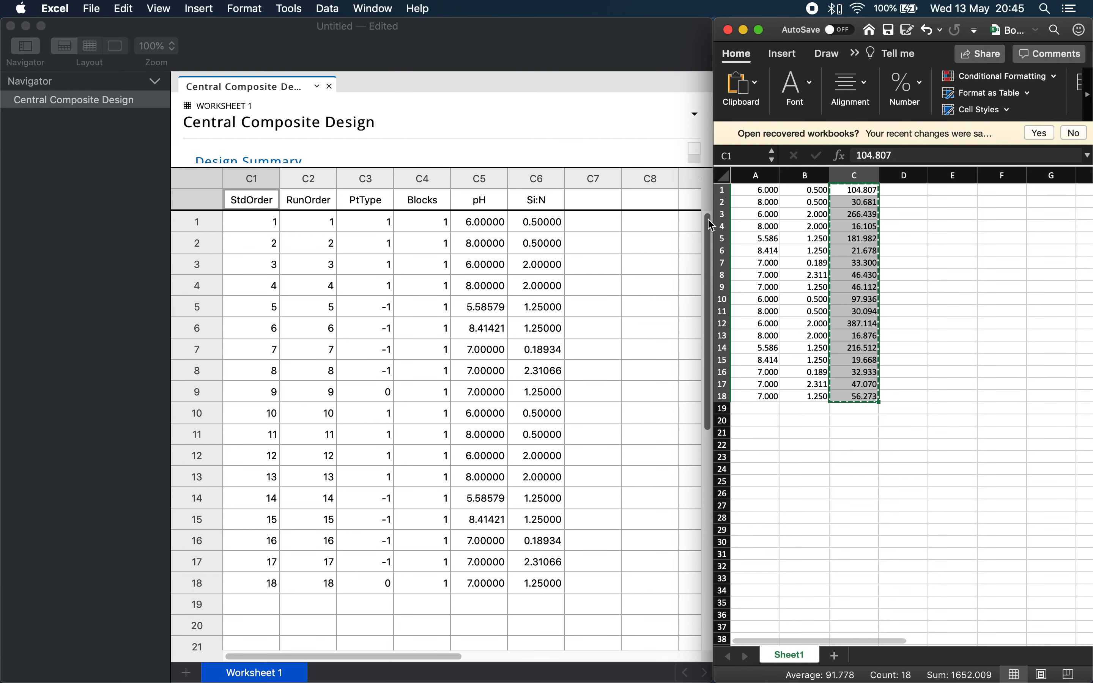
# Name the pasted response column BET beside the pH and Si:N settings
pyautogui.write('BET')
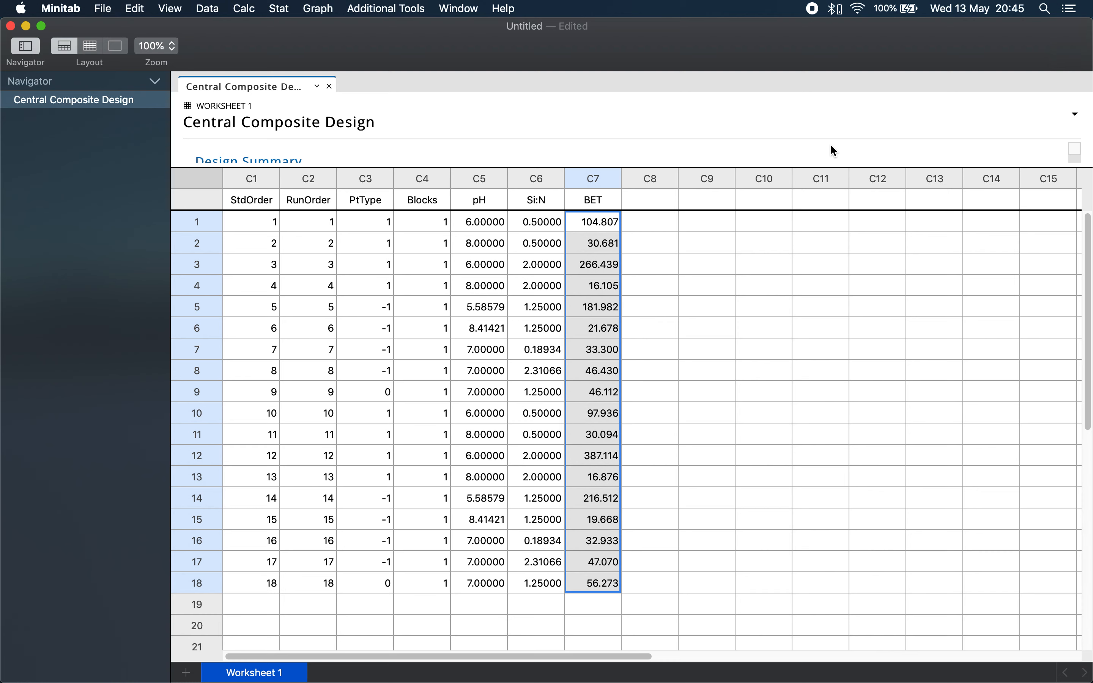
pyautogui.click(278, 8)
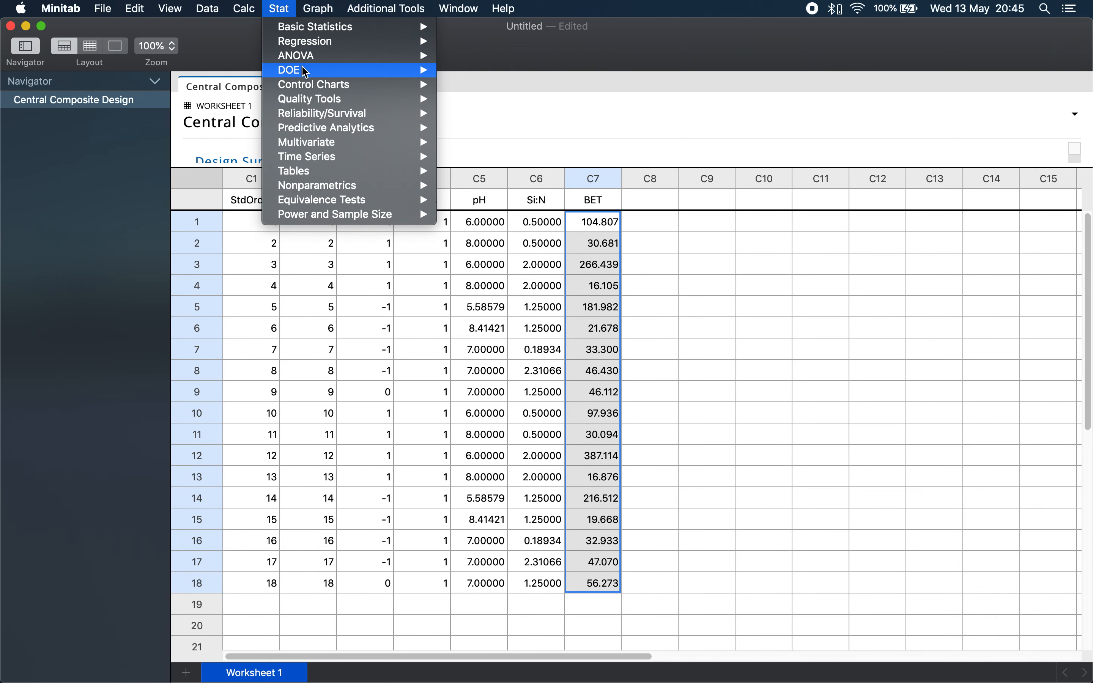
pyautogui.moveTo(497, 98)
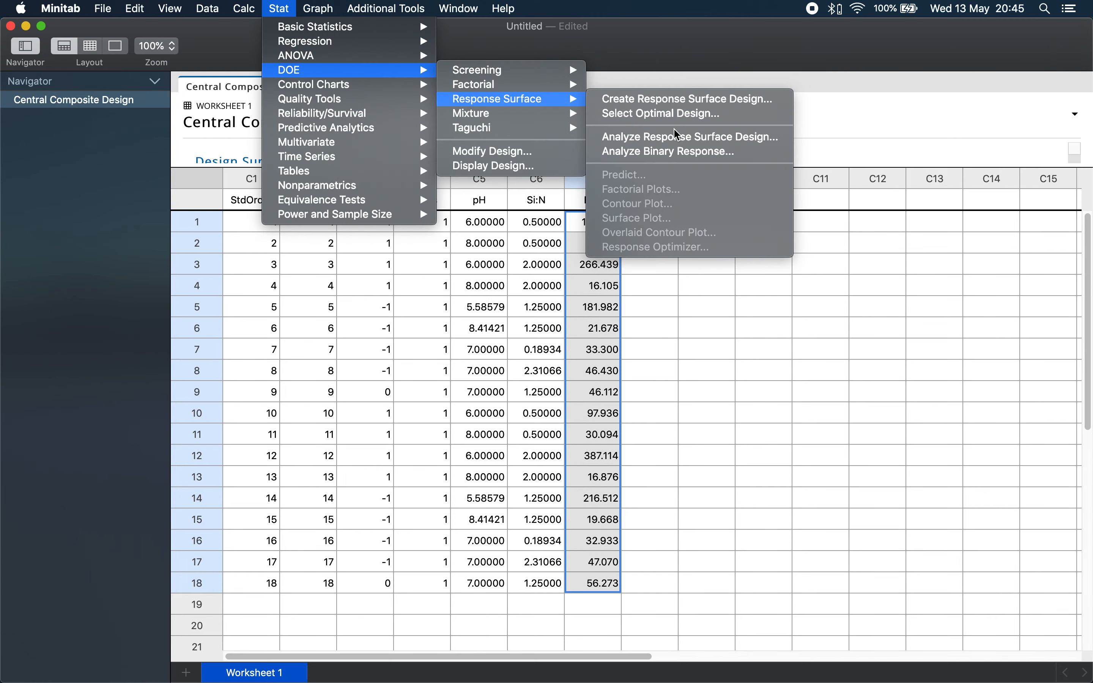
# Analyze the response surface design for BET with full quadratic terms in pH and Si:N
pyautogui.click(690, 137)
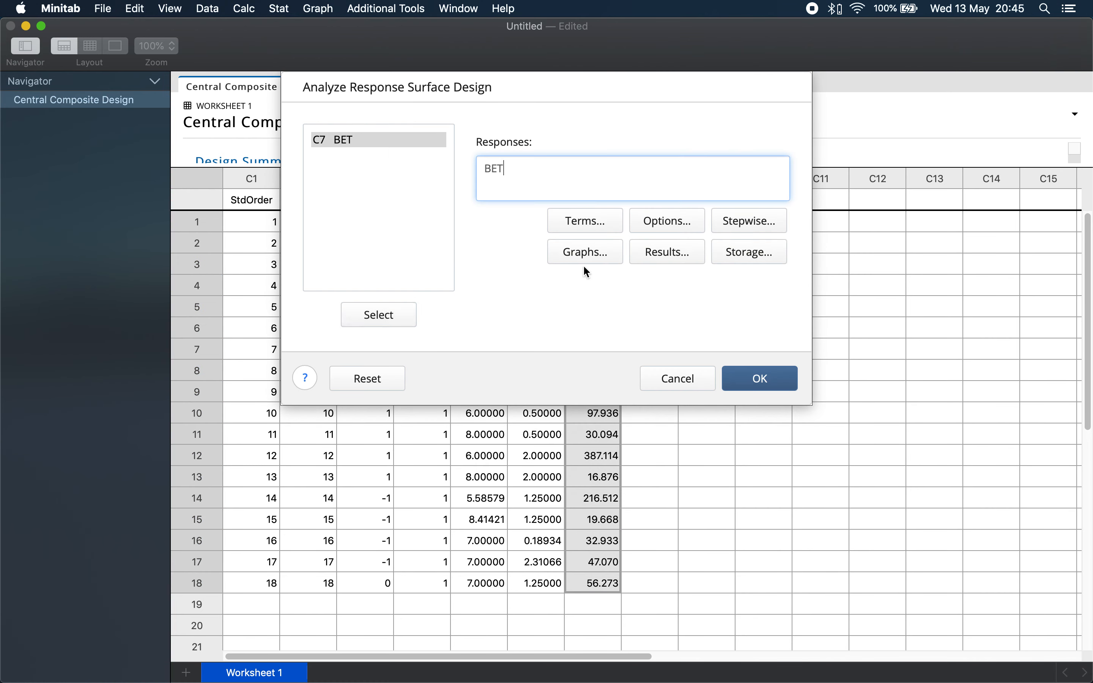
pyautogui.moveTo(598, 239)
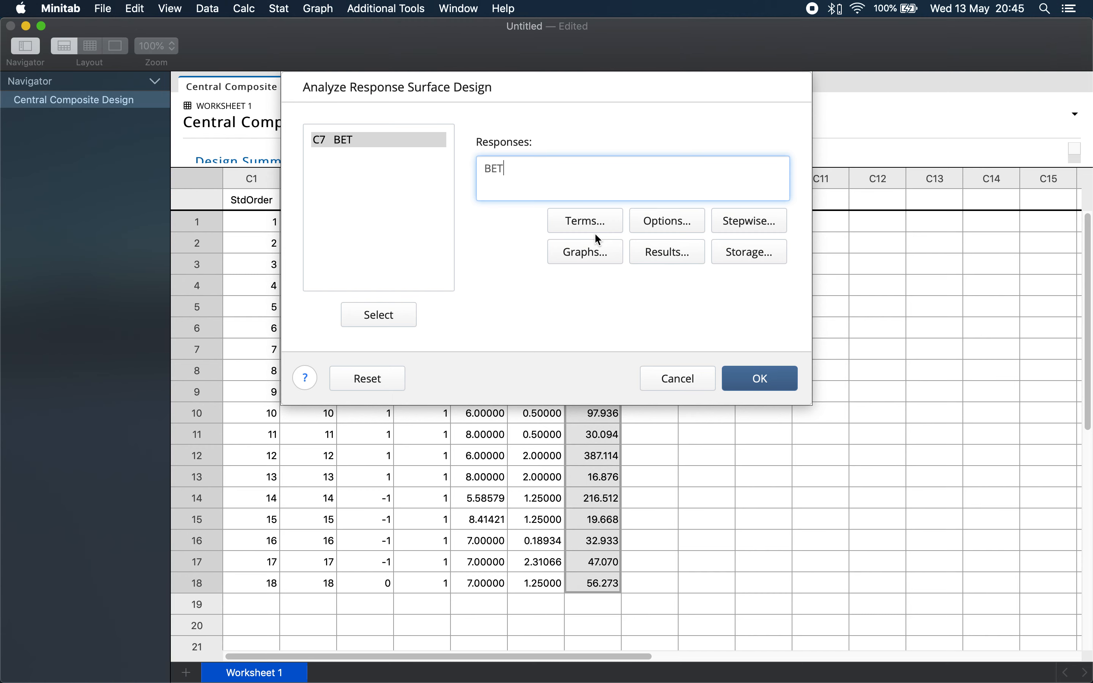
pyautogui.click(585, 221)
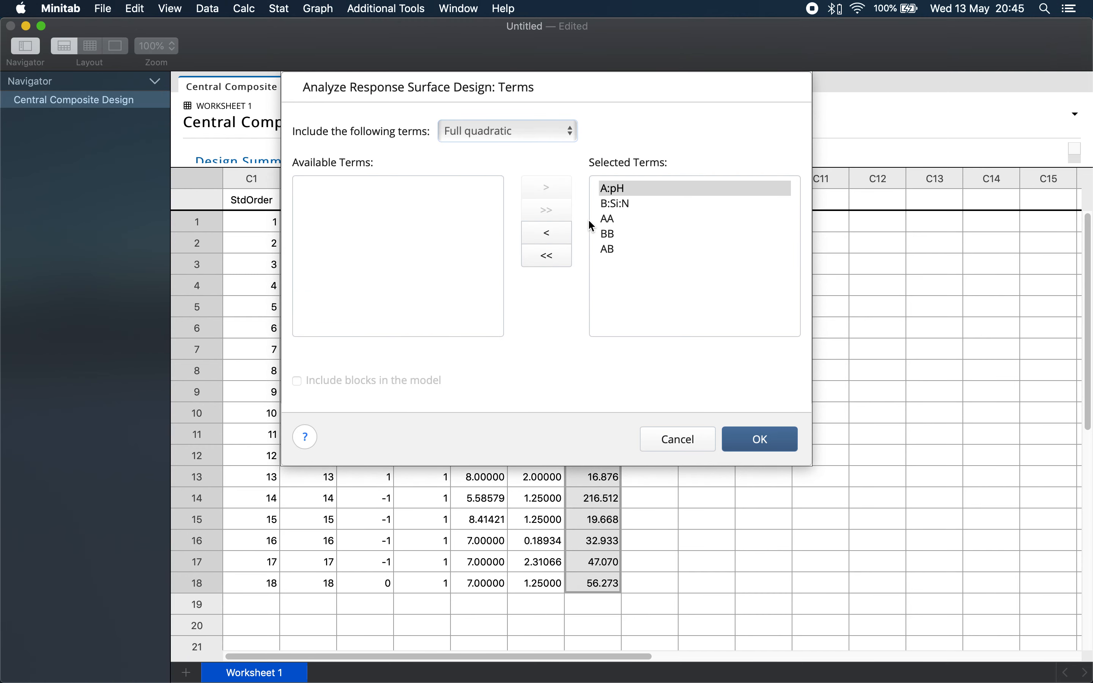
pyautogui.moveTo(644, 204)
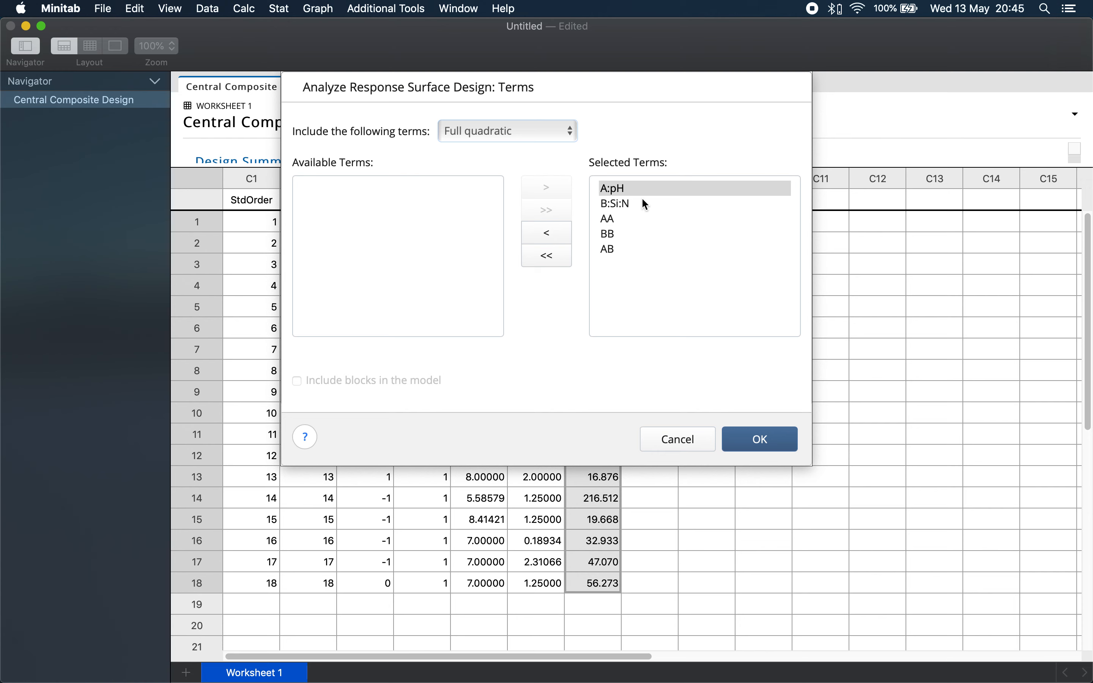
pyautogui.moveTo(635, 212)
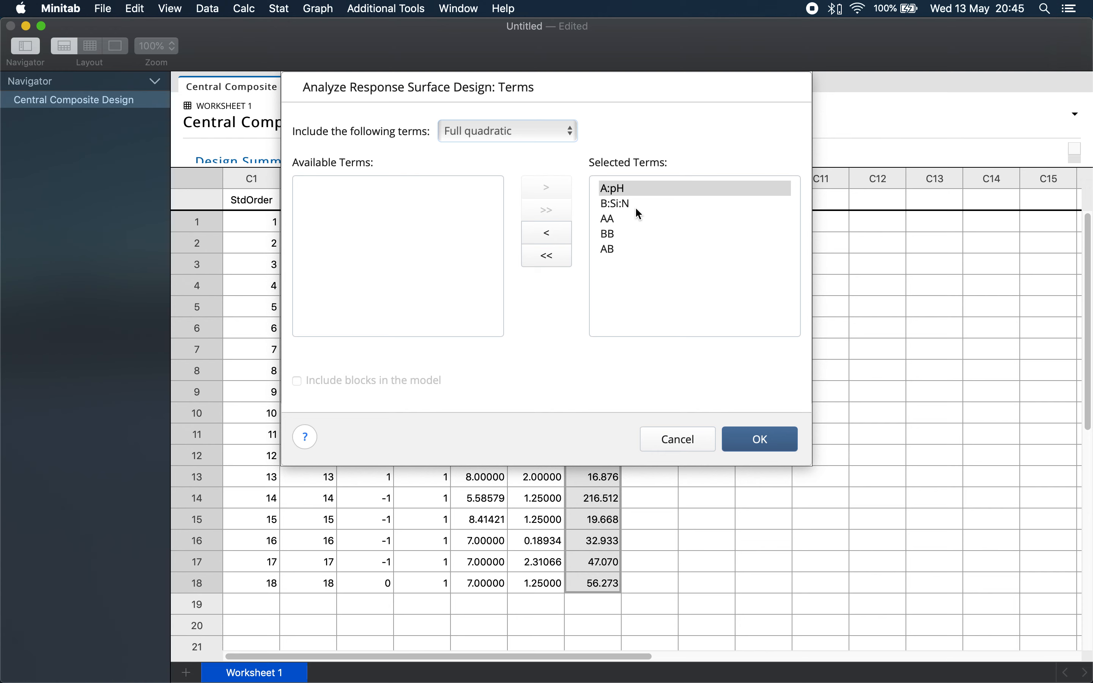
pyautogui.moveTo(618, 240)
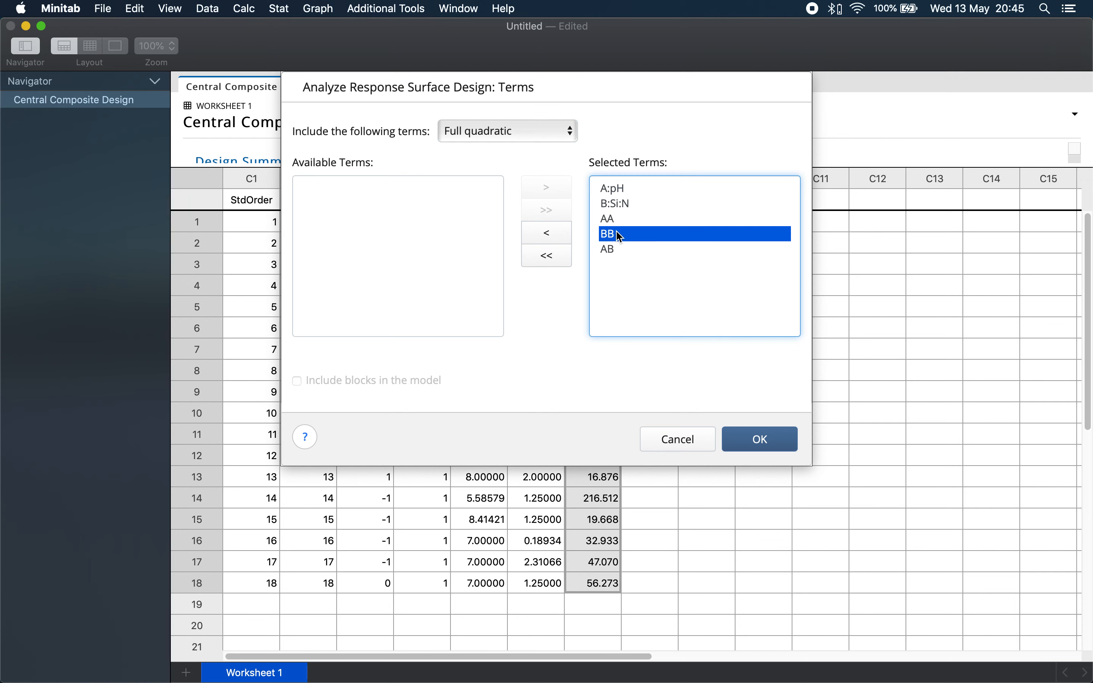
pyautogui.moveTo(760, 454)
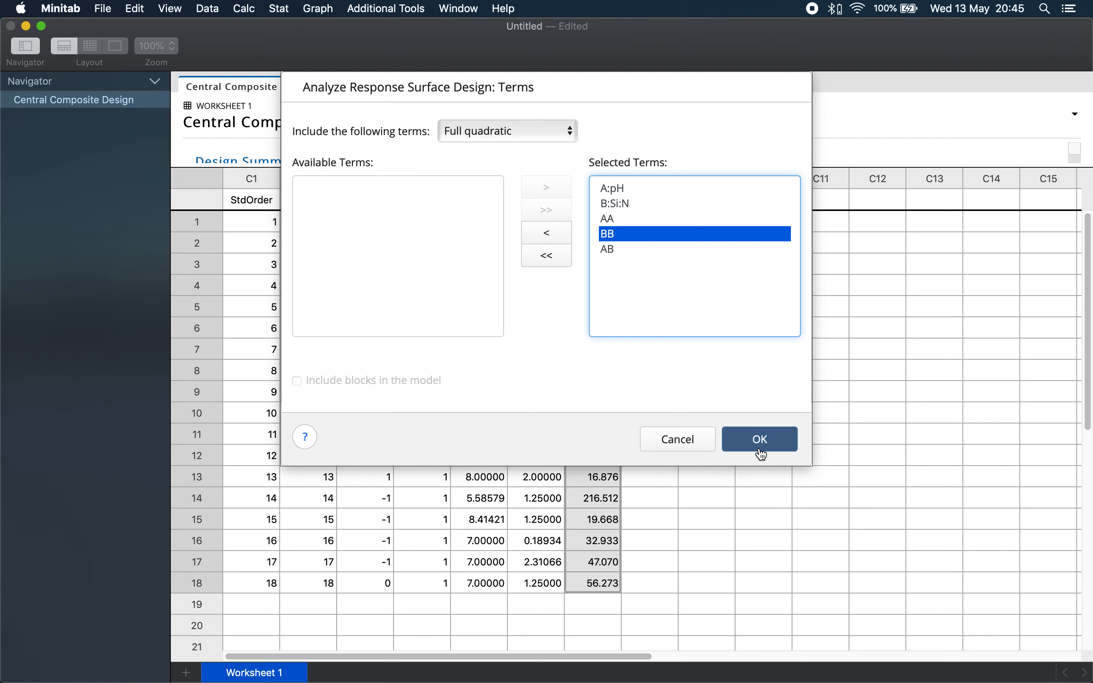
pyautogui.click(758, 440)
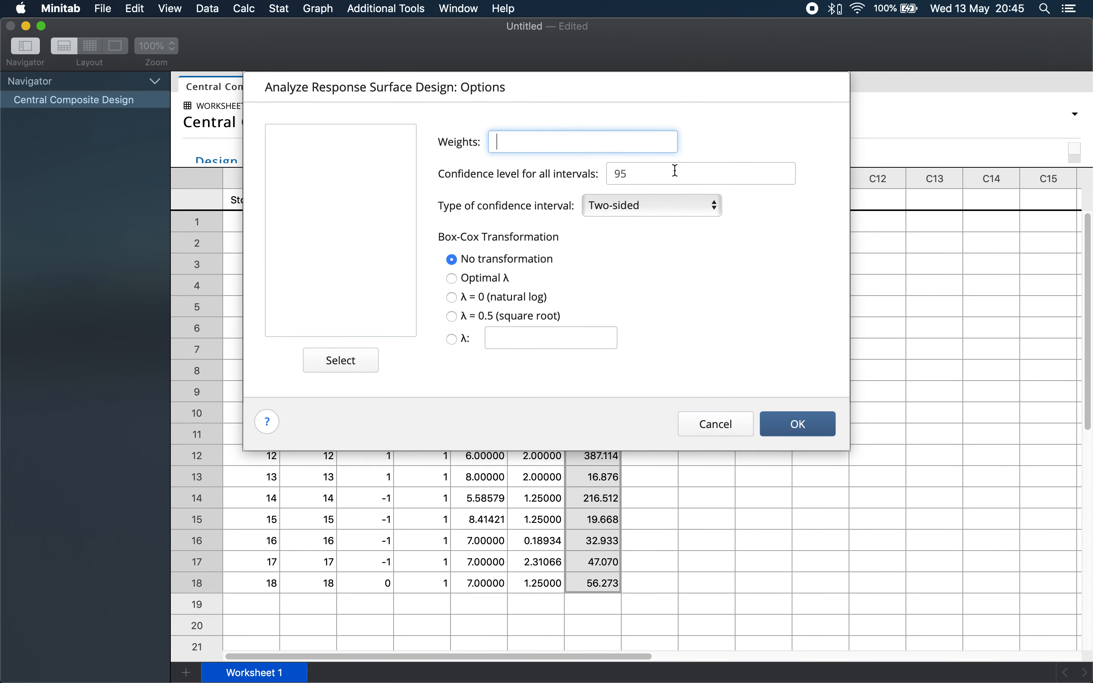
# Change the confidence level for all intervals from 95 to 90 and confirm
pyautogui.click(699, 174)
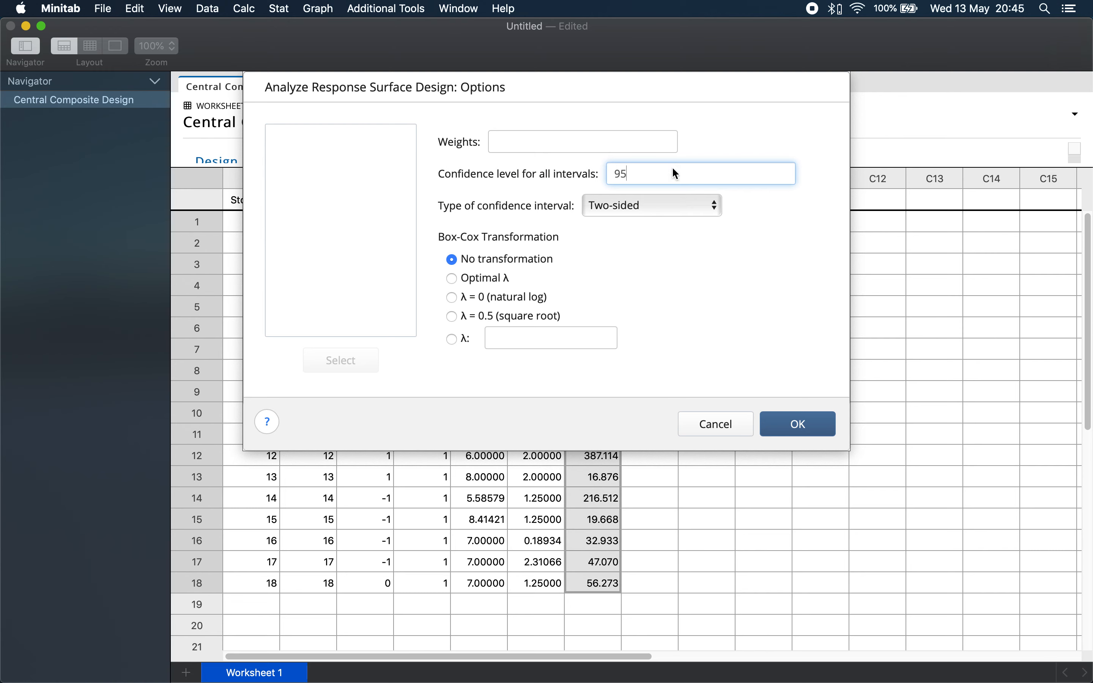
pyautogui.press('backspace')
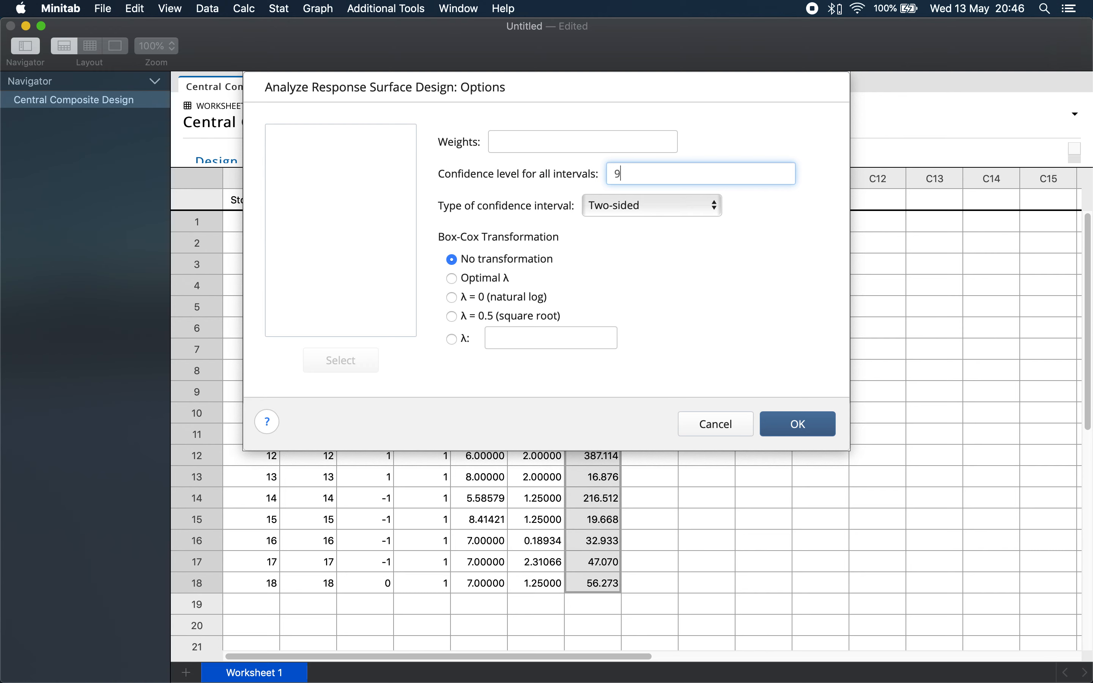
pyautogui.write('0')
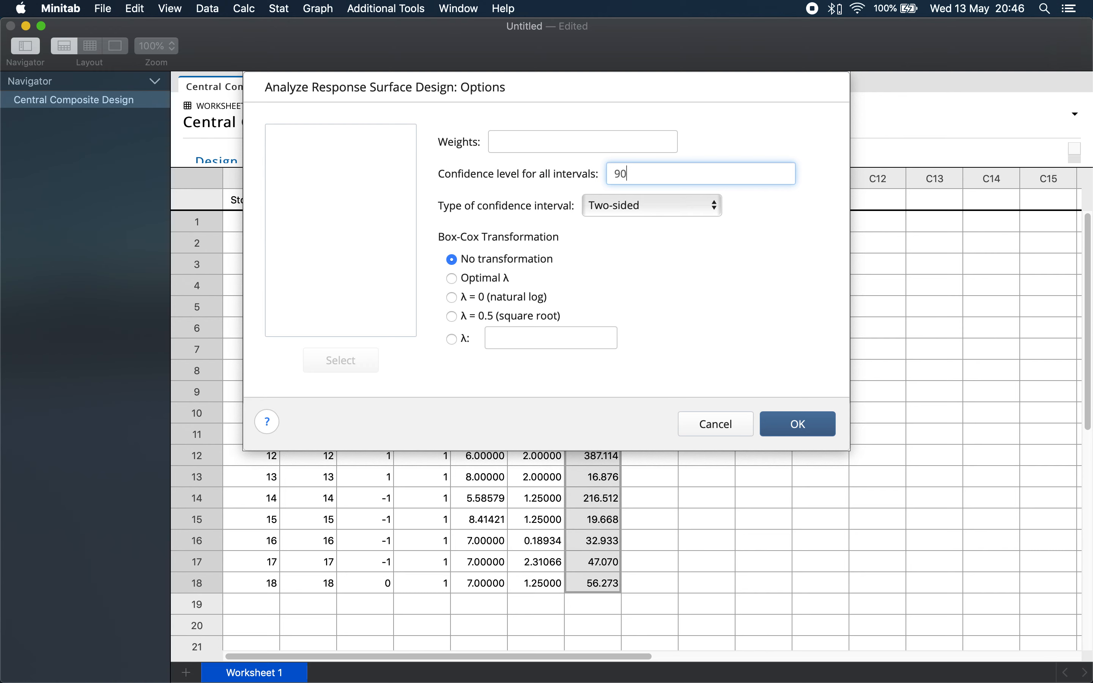
pyautogui.moveTo(691, 172)
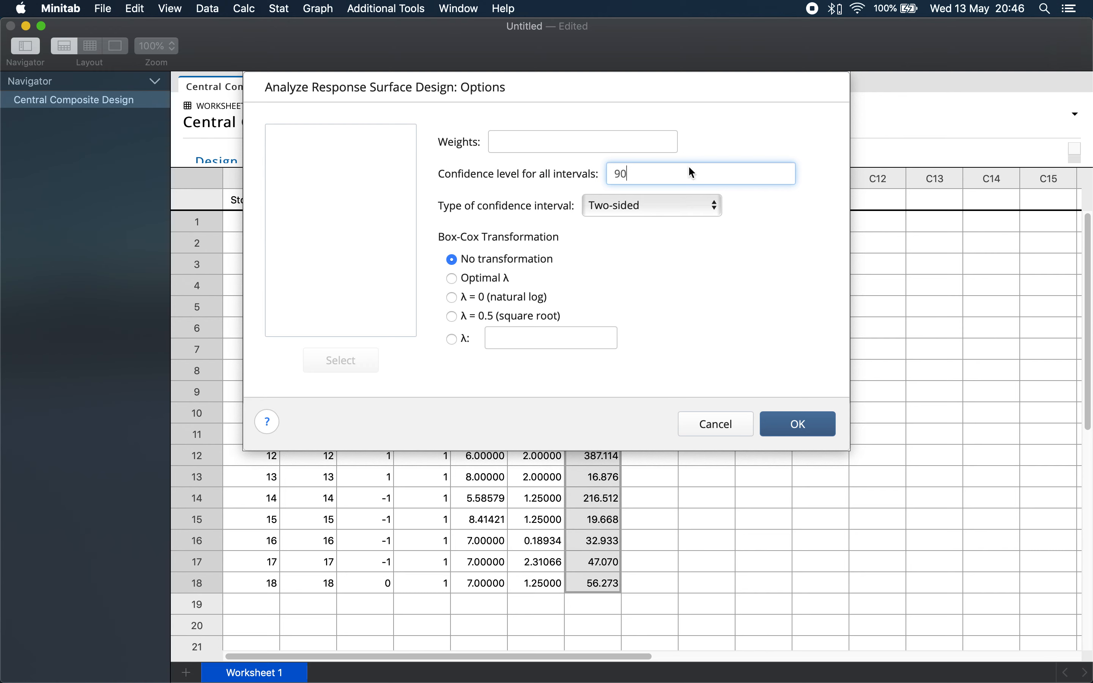
pyautogui.click(797, 423)
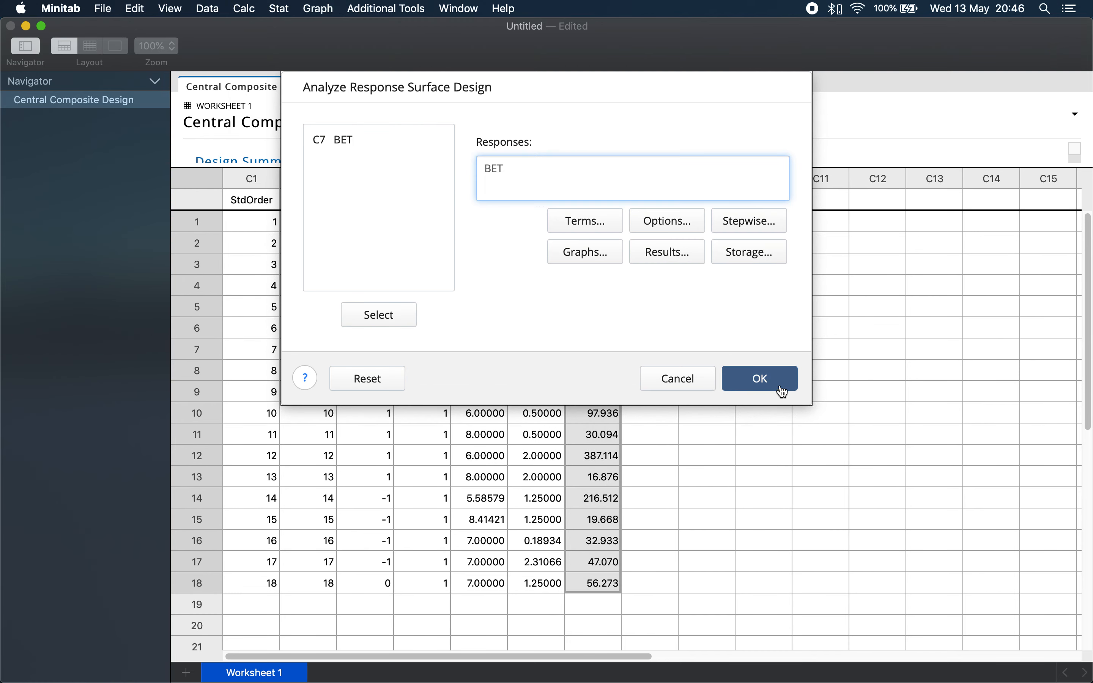
# Request half-normal effects plot and four-in-one residual plots in Graphs
pyautogui.click(584, 252)
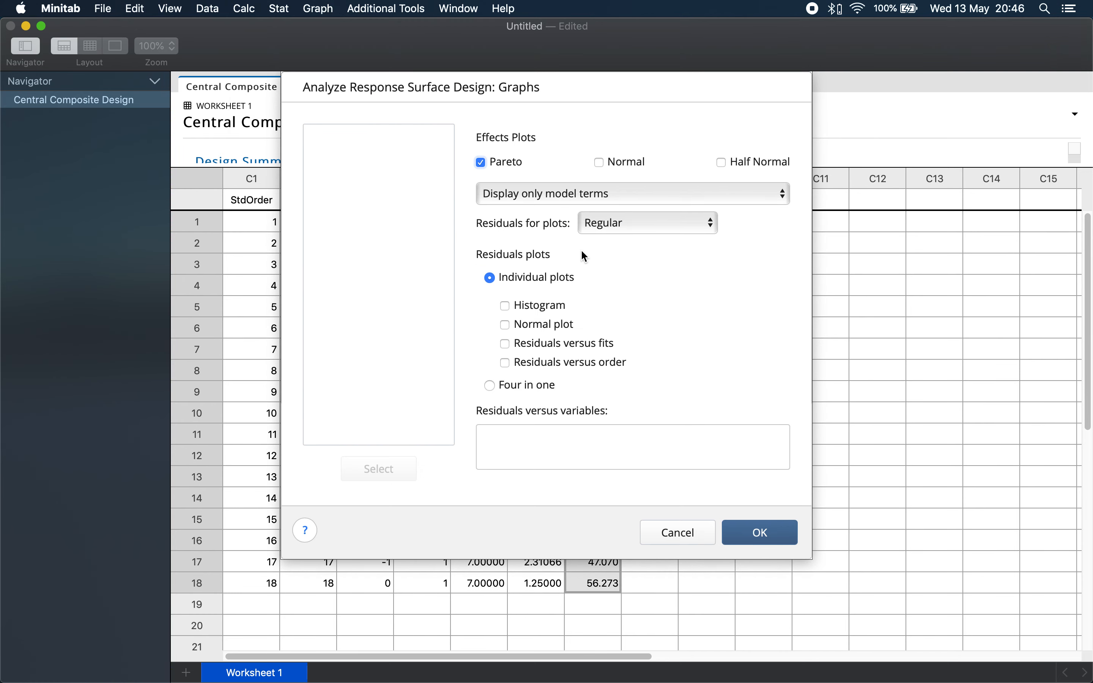
pyautogui.click(722, 162)
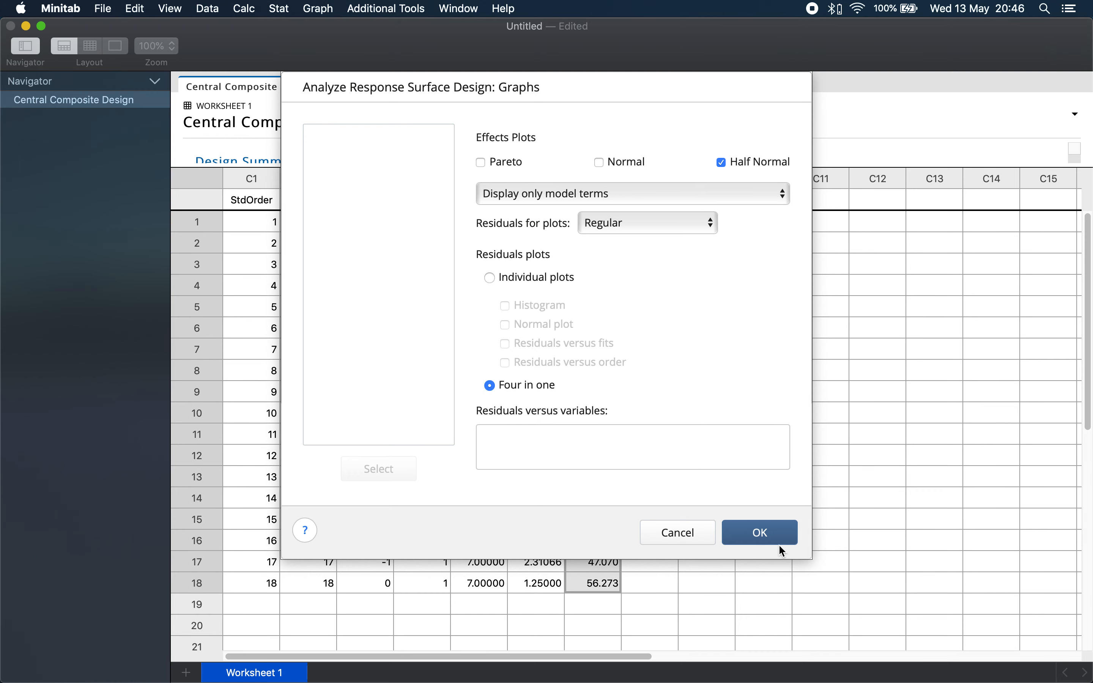
pyautogui.click(758, 532)
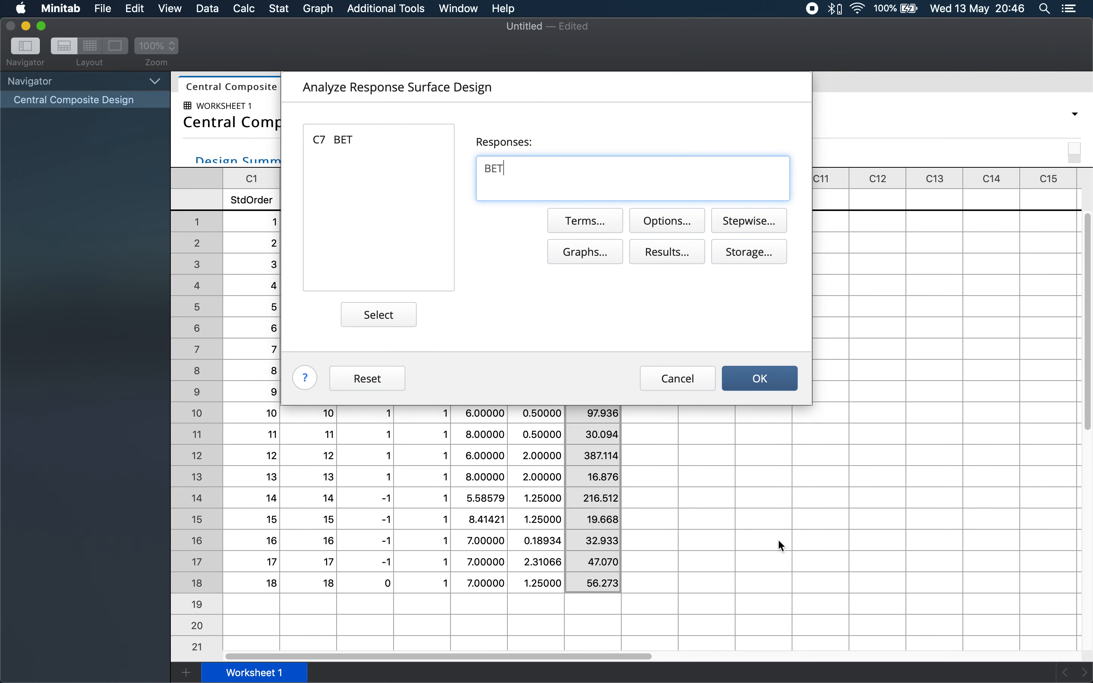
# Keep only ANOVA and regression equation in Results and run the BET analysis
pyautogui.click(666, 252)
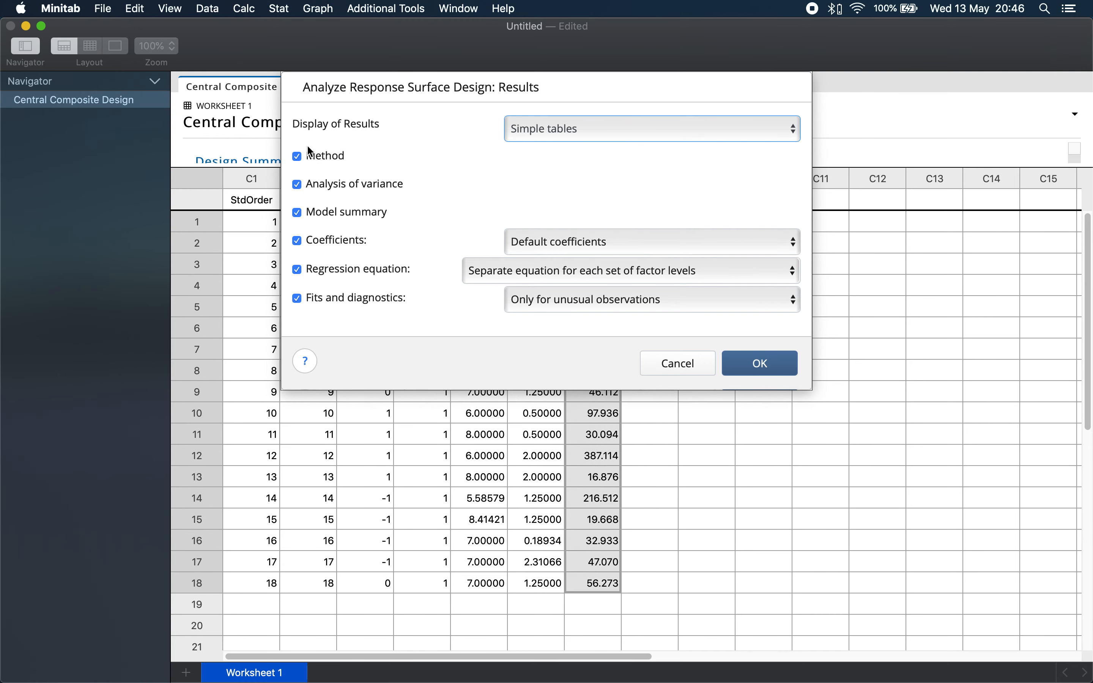
pyautogui.click(296, 156)
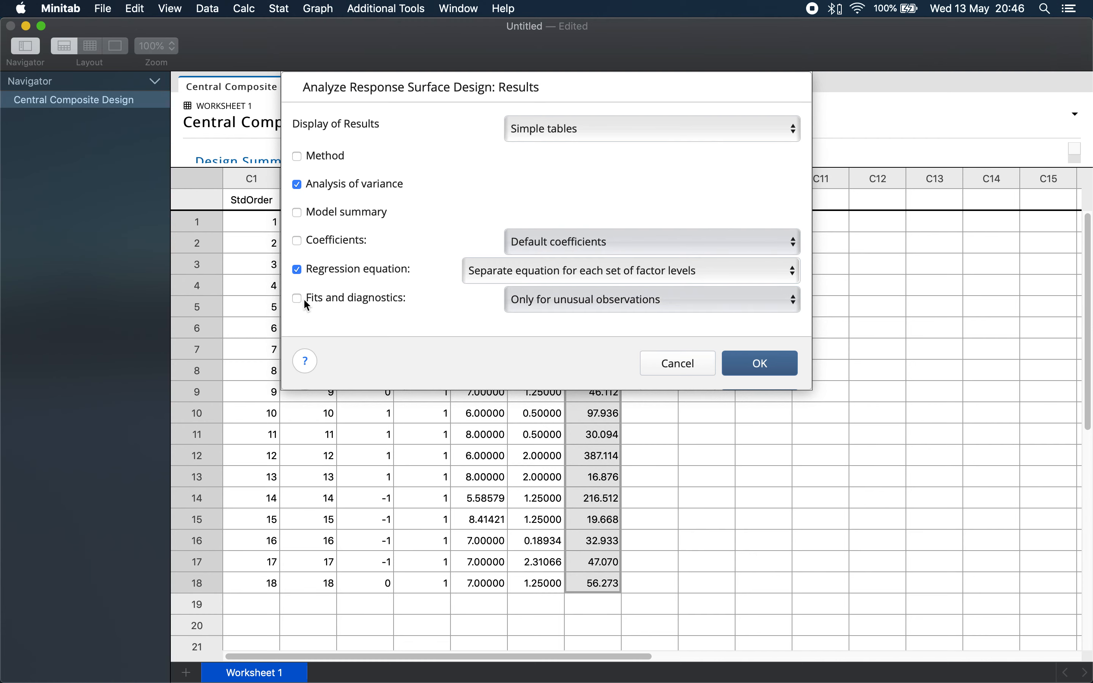
pyautogui.click(759, 363)
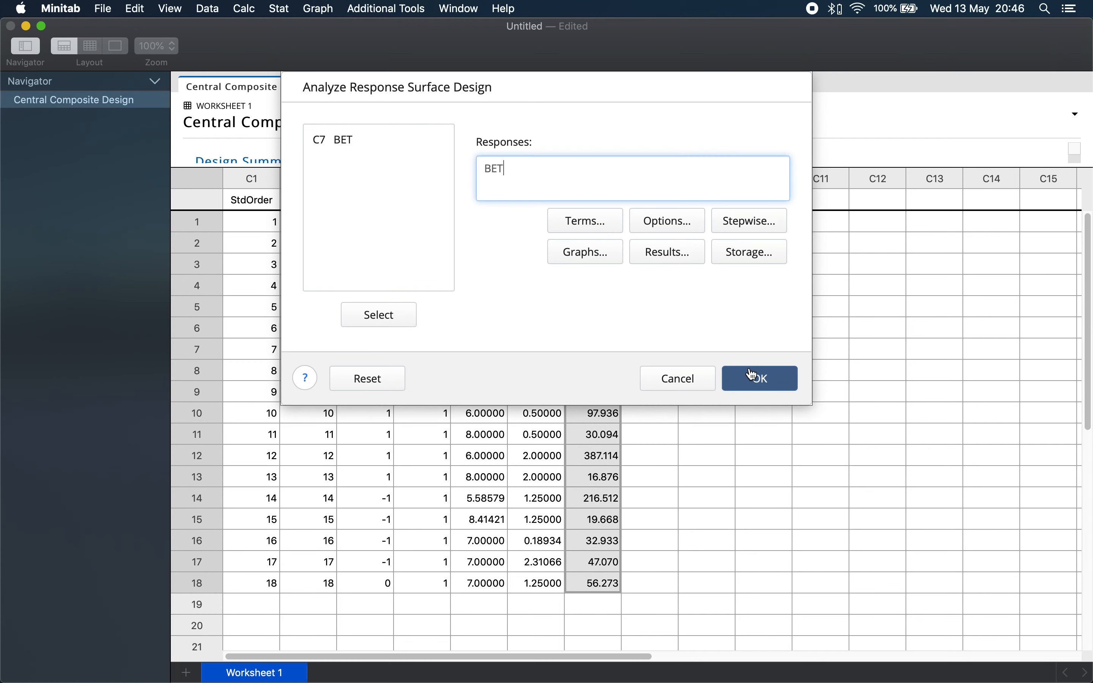
pyautogui.click(759, 378)
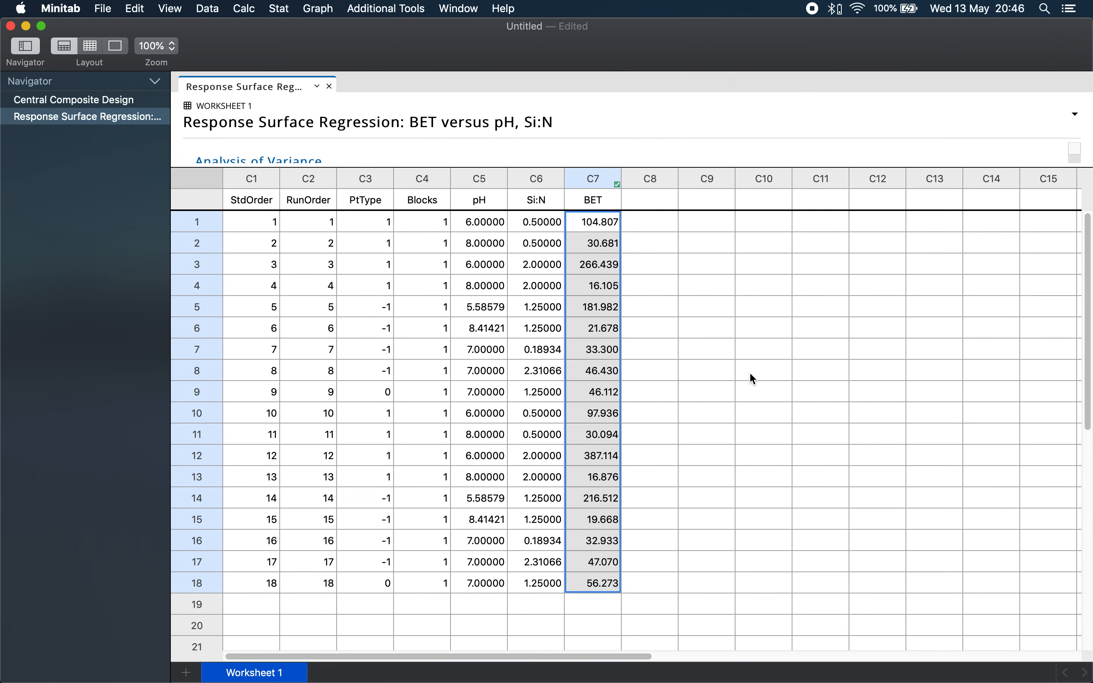
pyautogui.moveTo(655, 278)
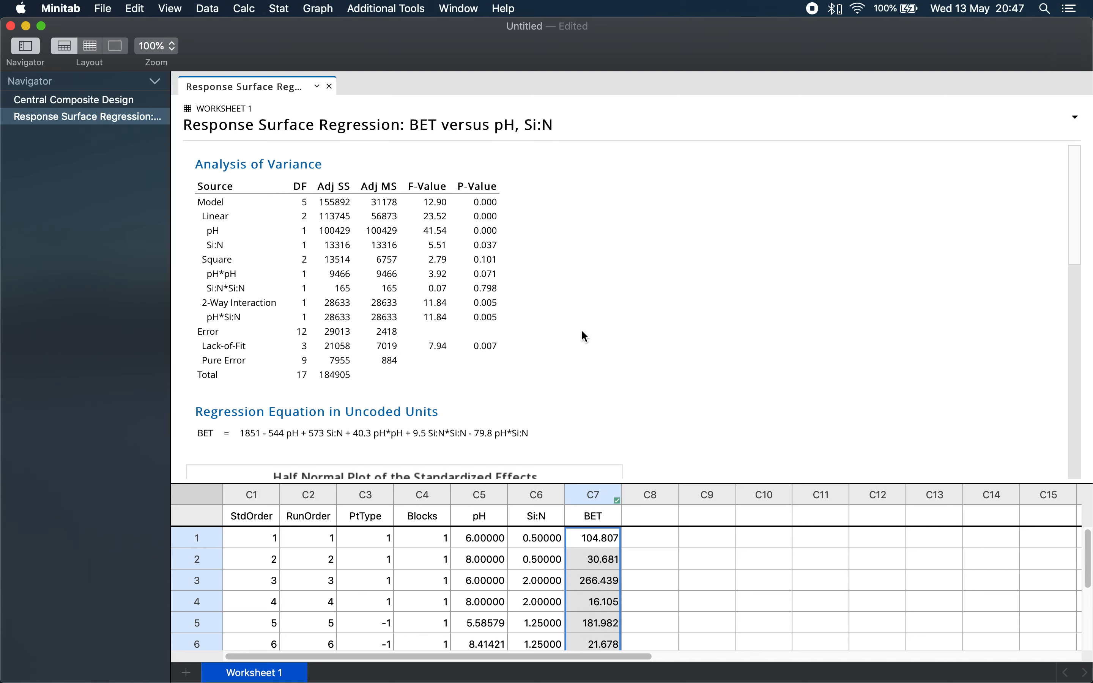
pyautogui.moveTo(621, 330)
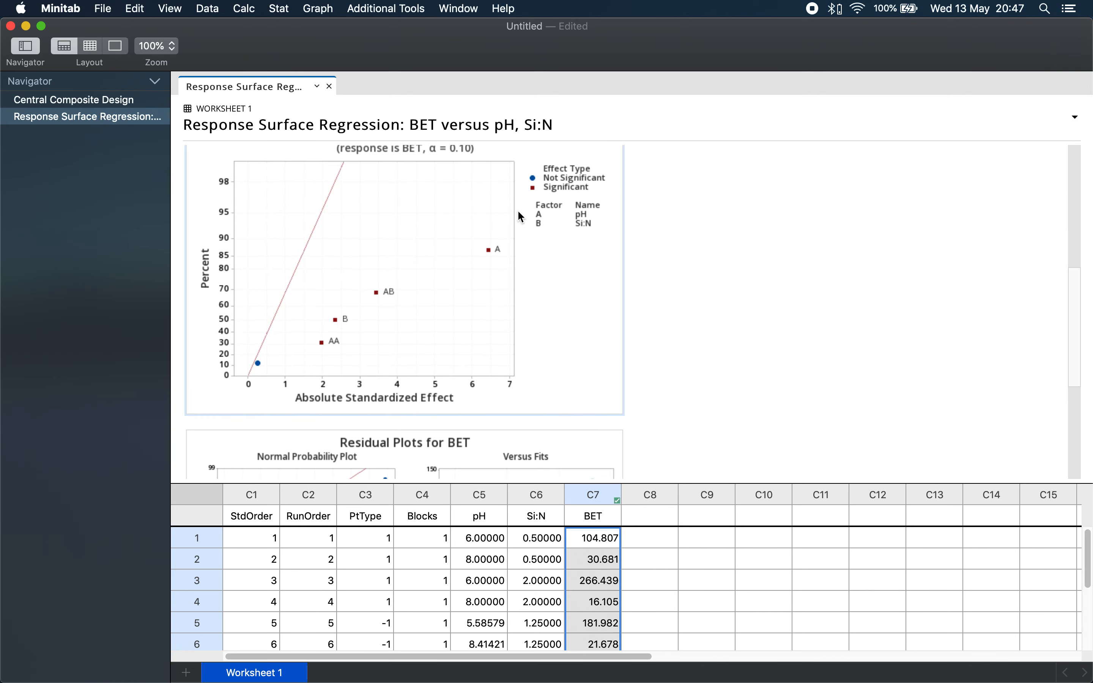
pyautogui.moveTo(343, 317)
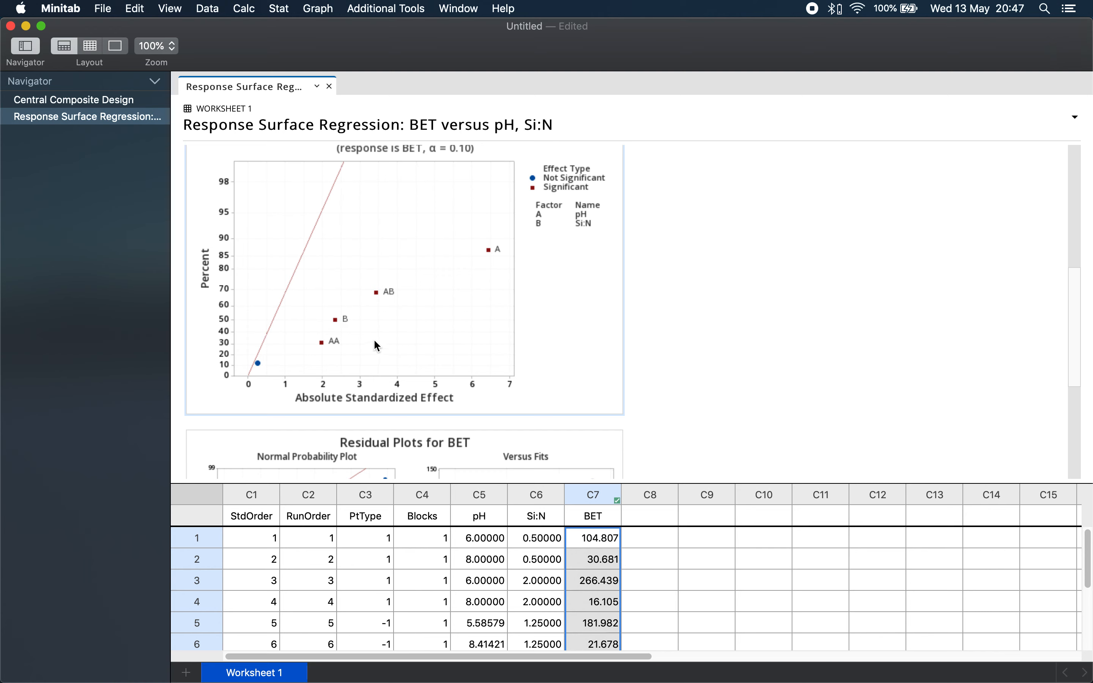
pyautogui.moveTo(264, 371)
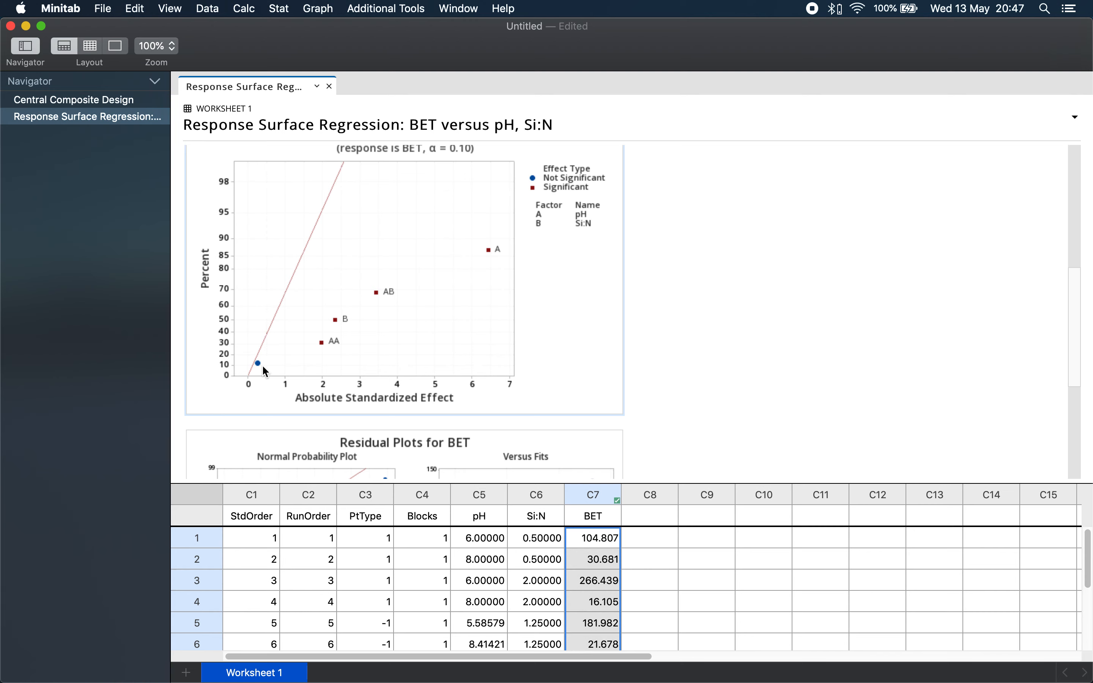
pyautogui.moveTo(664, 395)
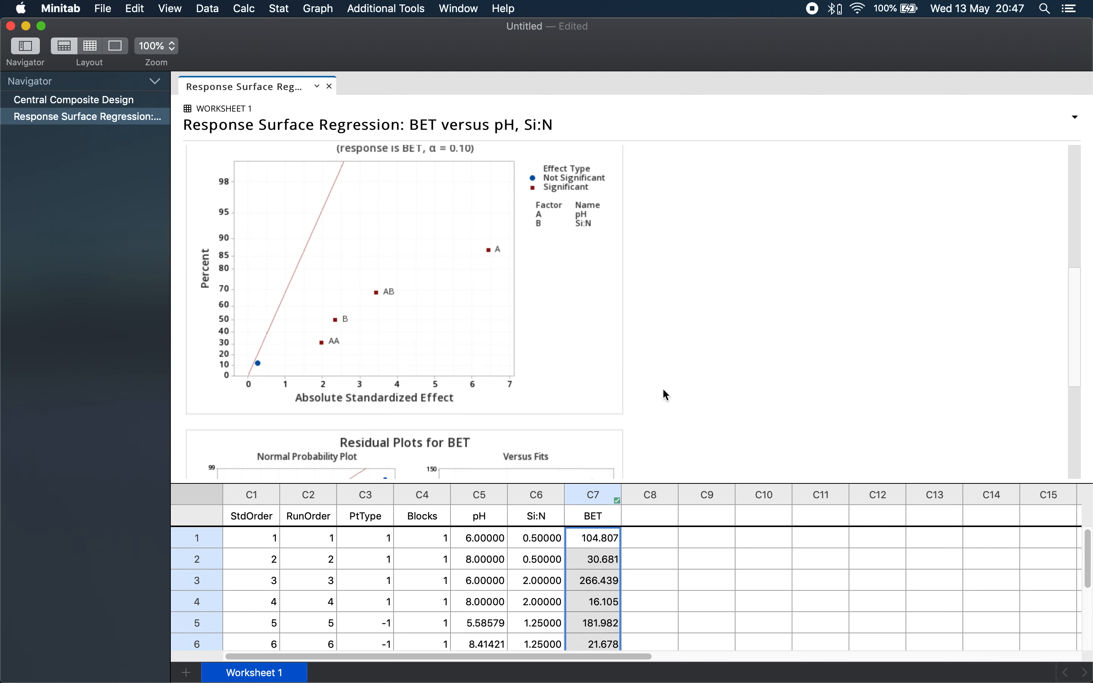
# Scroll through the ANOVA, regression equation and half-normal plot, then head to a BET surface plot
pyautogui.scroll(-3)
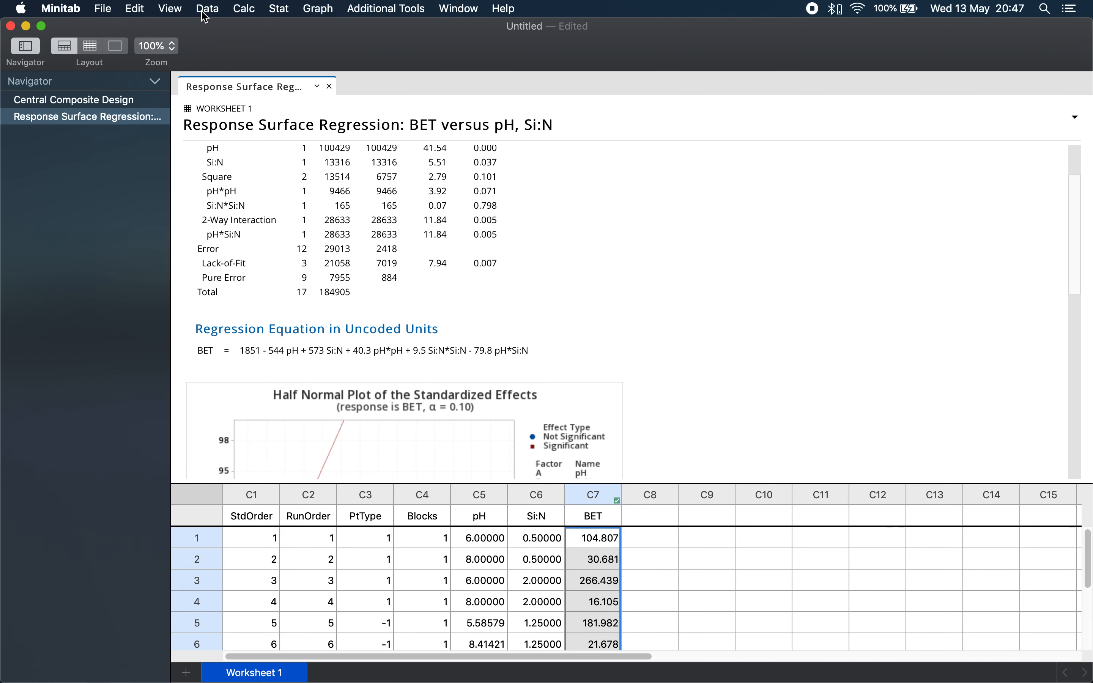
pyautogui.moveTo(285, 7)
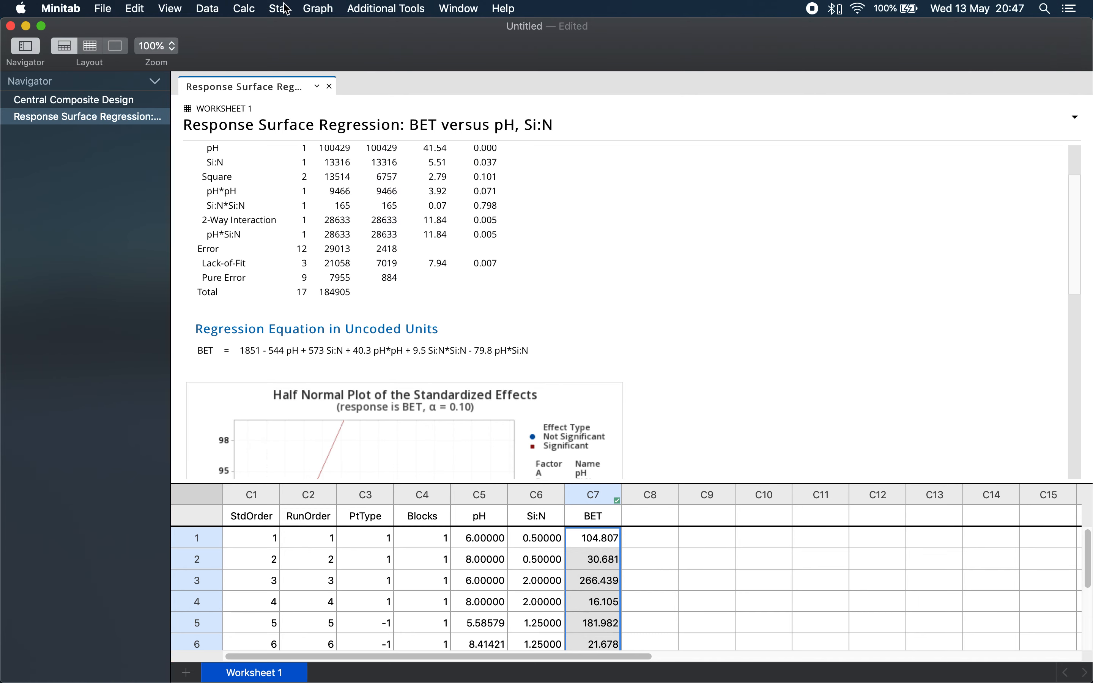
pyautogui.click(277, 9)
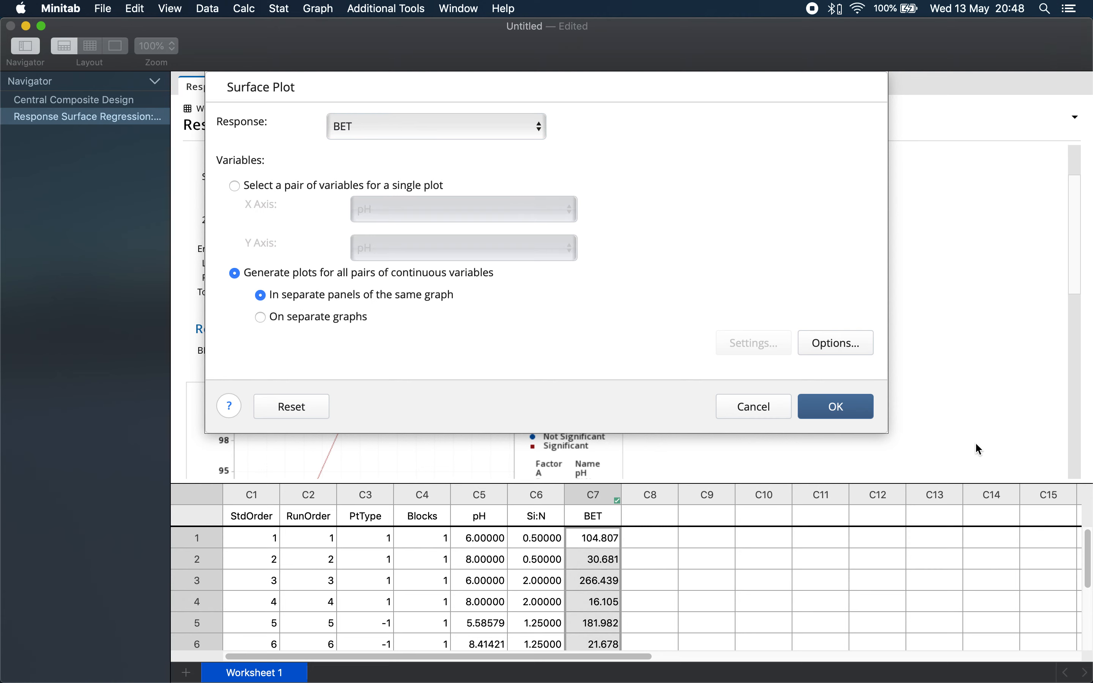
# Generate the 3D surface plot of BET against pH and Si:N
pyautogui.click(833, 406)
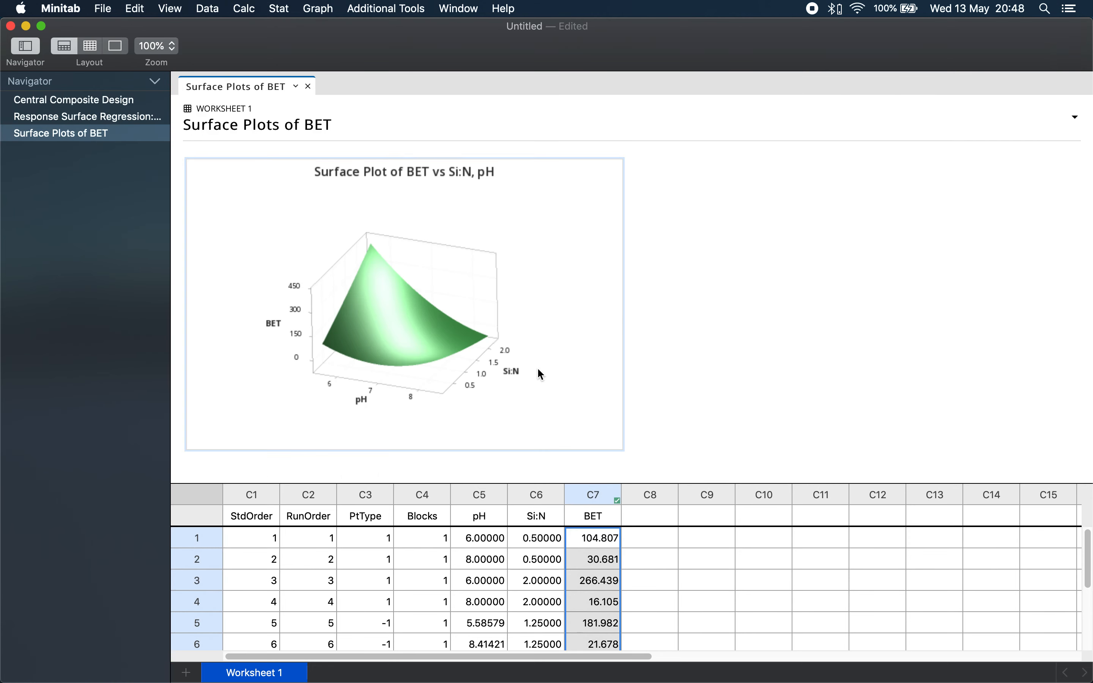
pyautogui.click(278, 8)
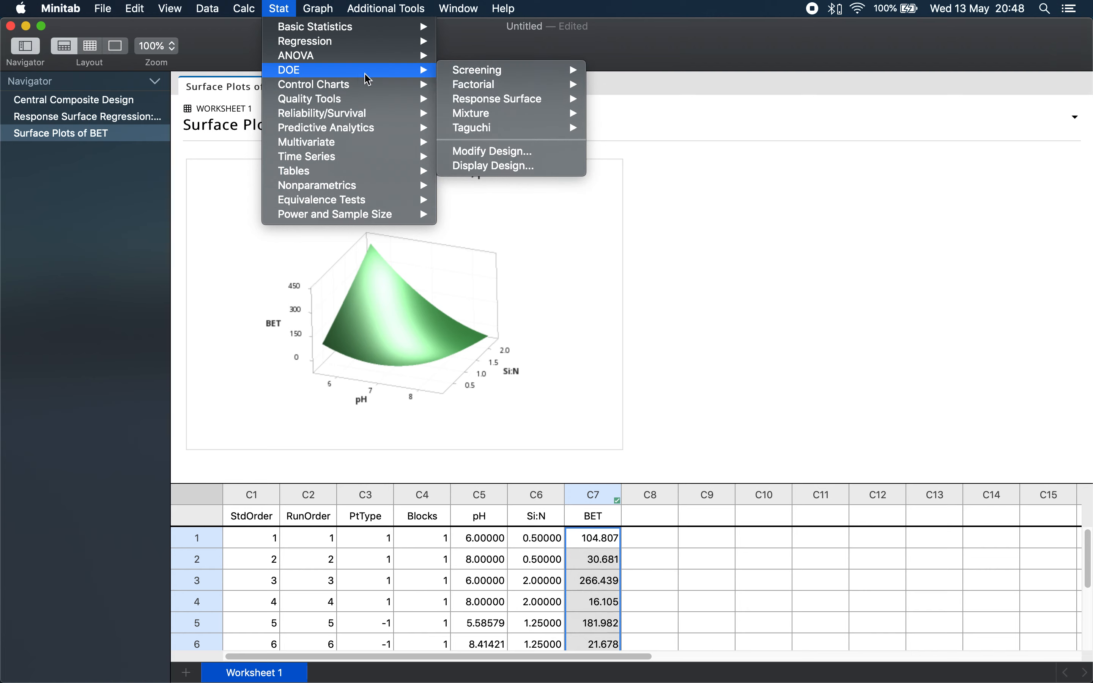